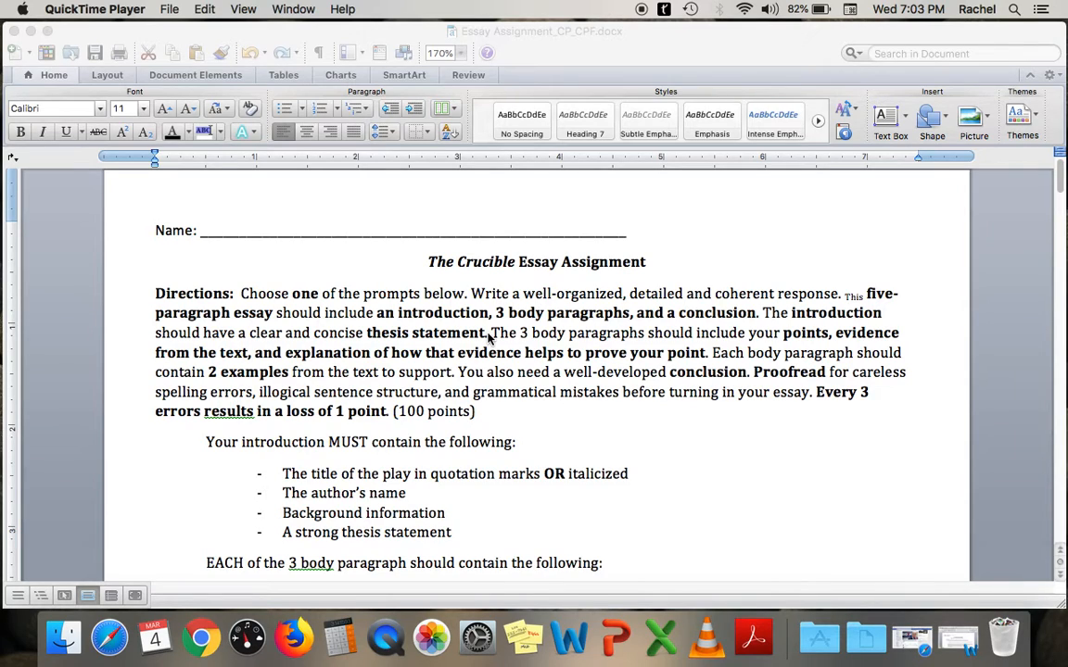
mouse_move(374, 315)
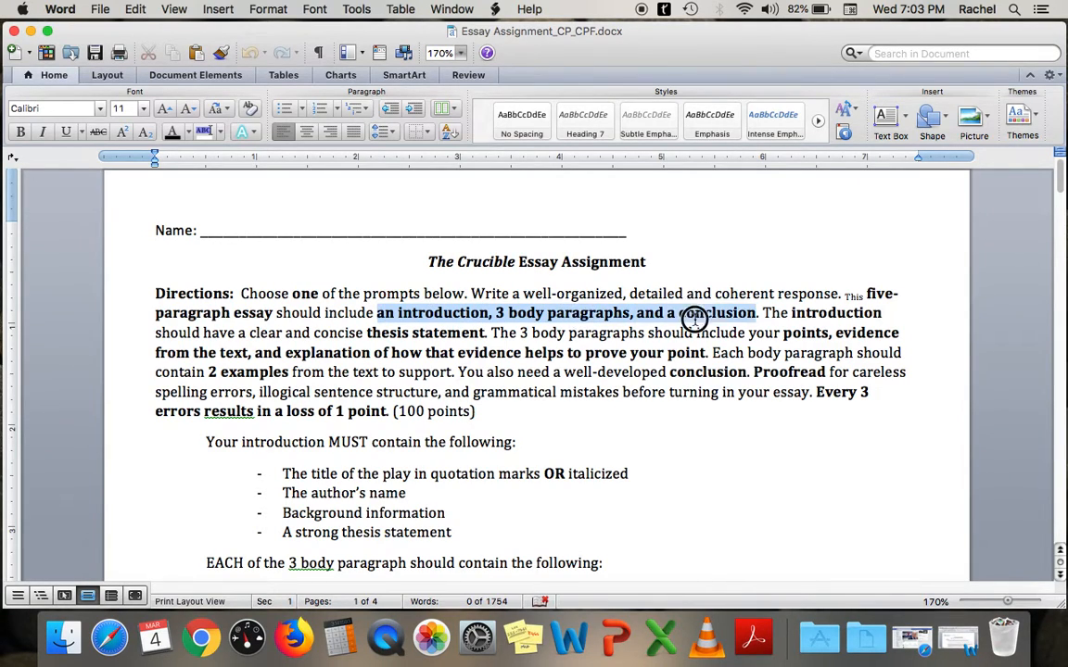
- Review the Directions paragraph and scroll past the paragraph requirements to the outline and final-copy due dates
click(56, 107)
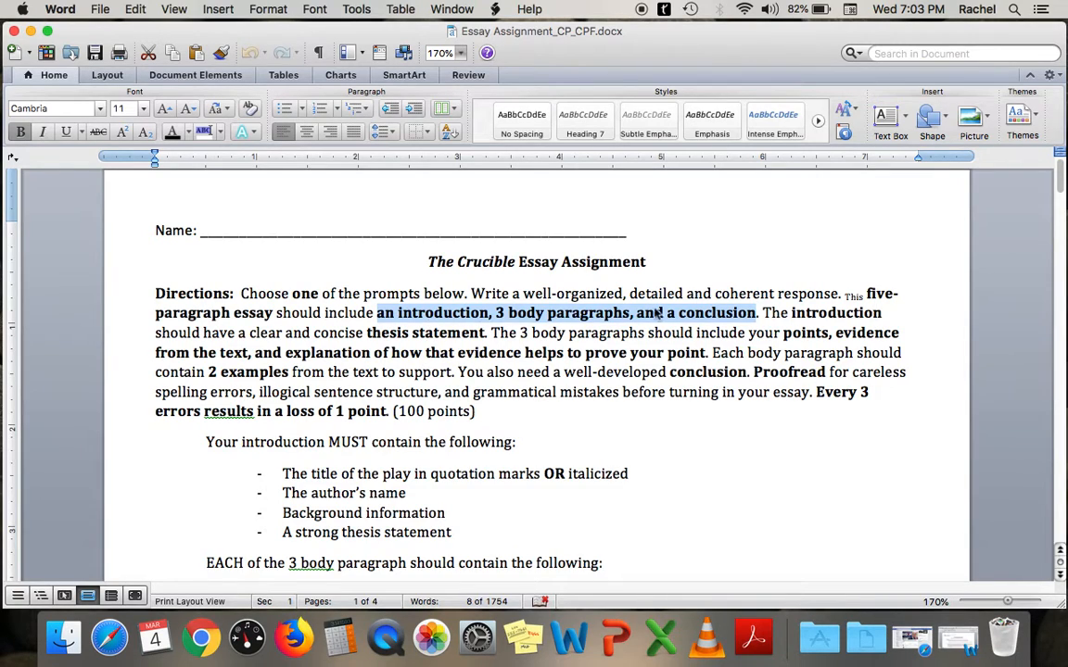
mouse_move(508, 326)
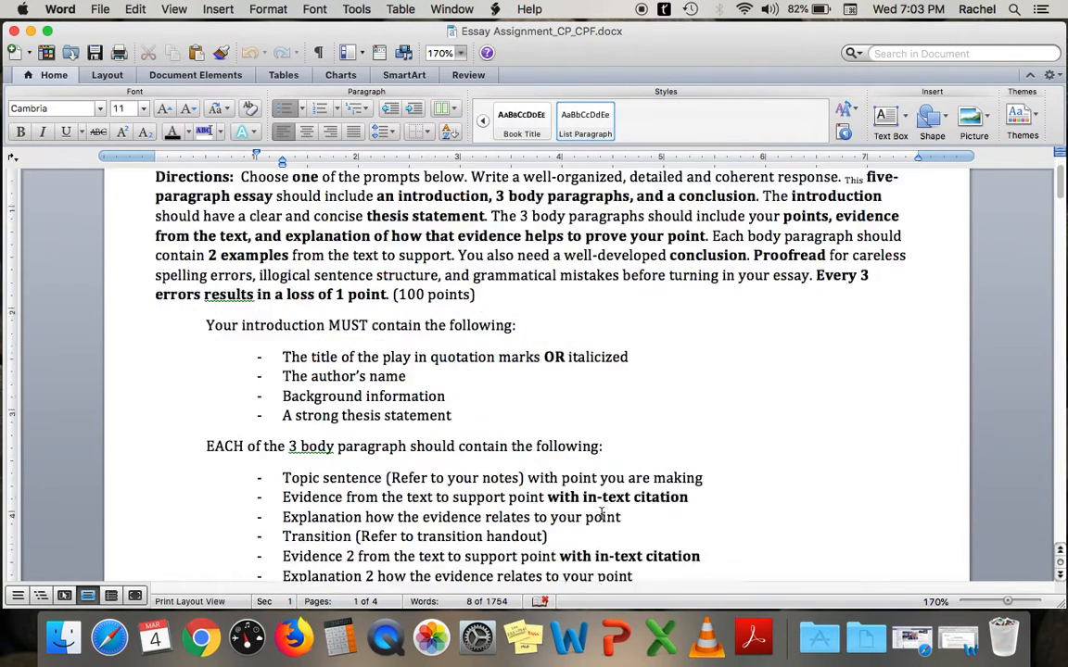
scroll(down, 3)
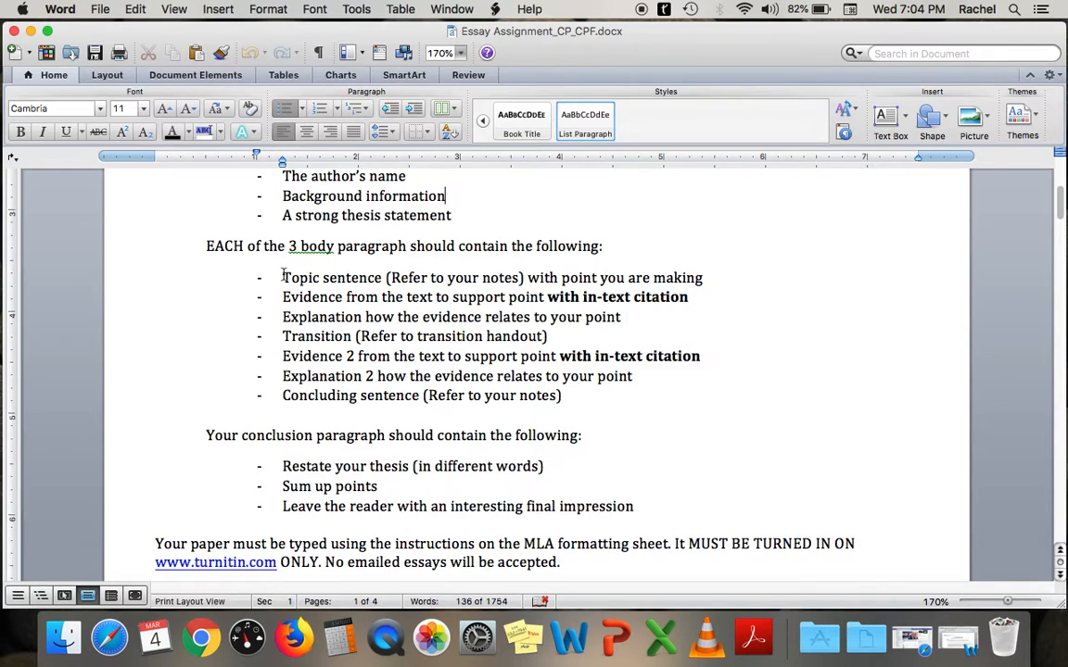
mouse_move(282, 295)
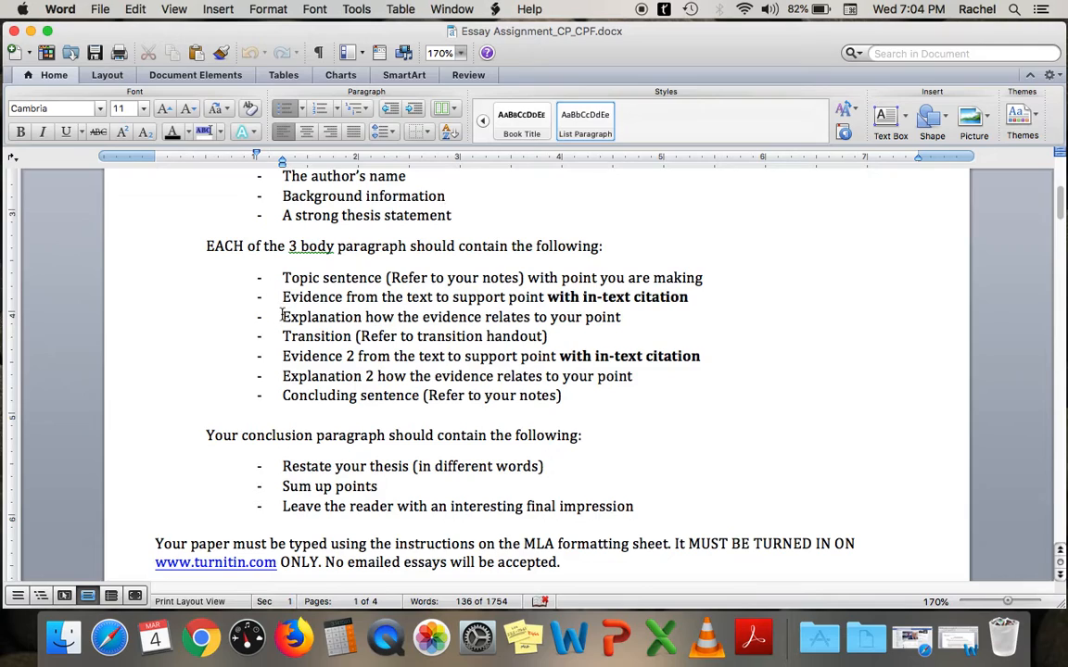
click(445, 197)
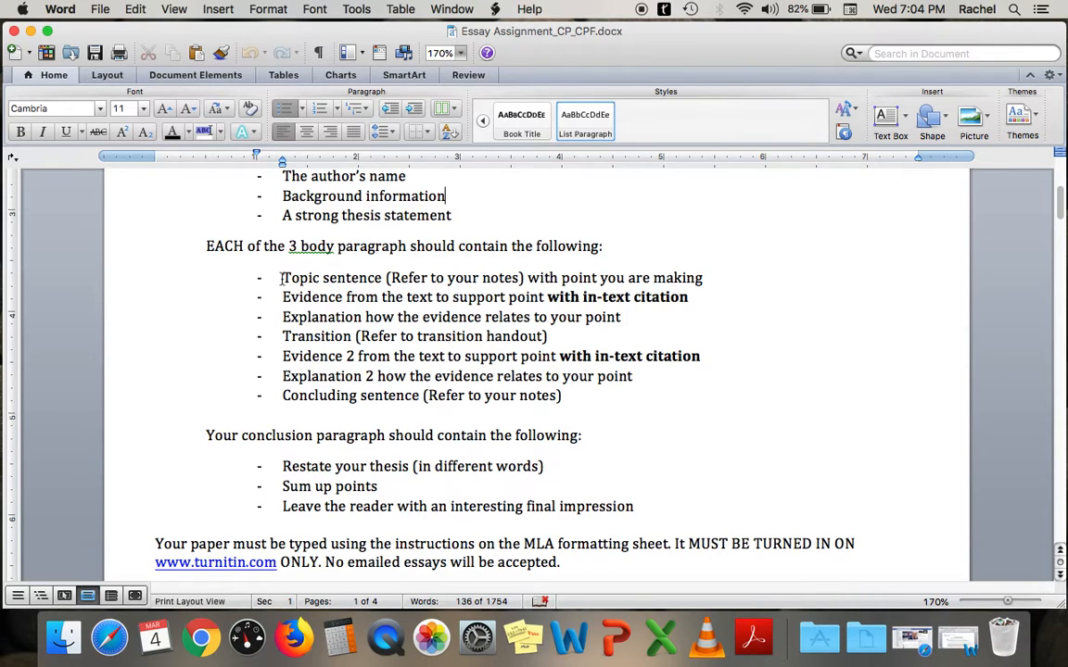
scroll(down, 3)
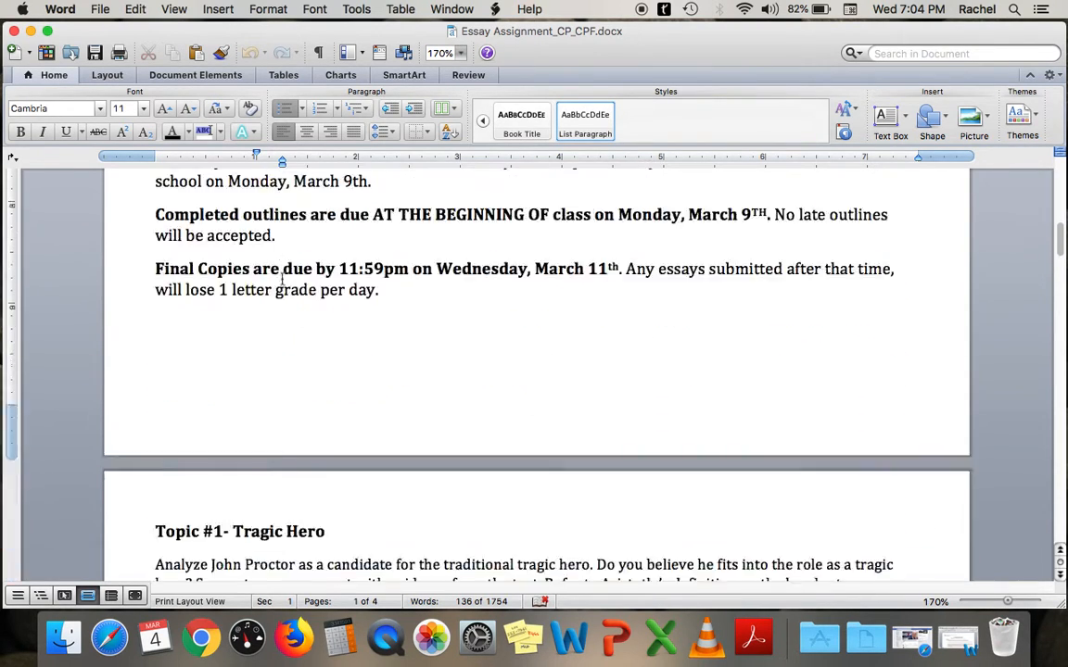
- Scroll through Topic #1 (Tragic Hero) and Topic #2 (Reputation) prompts with their outlines
scroll(down, 3)
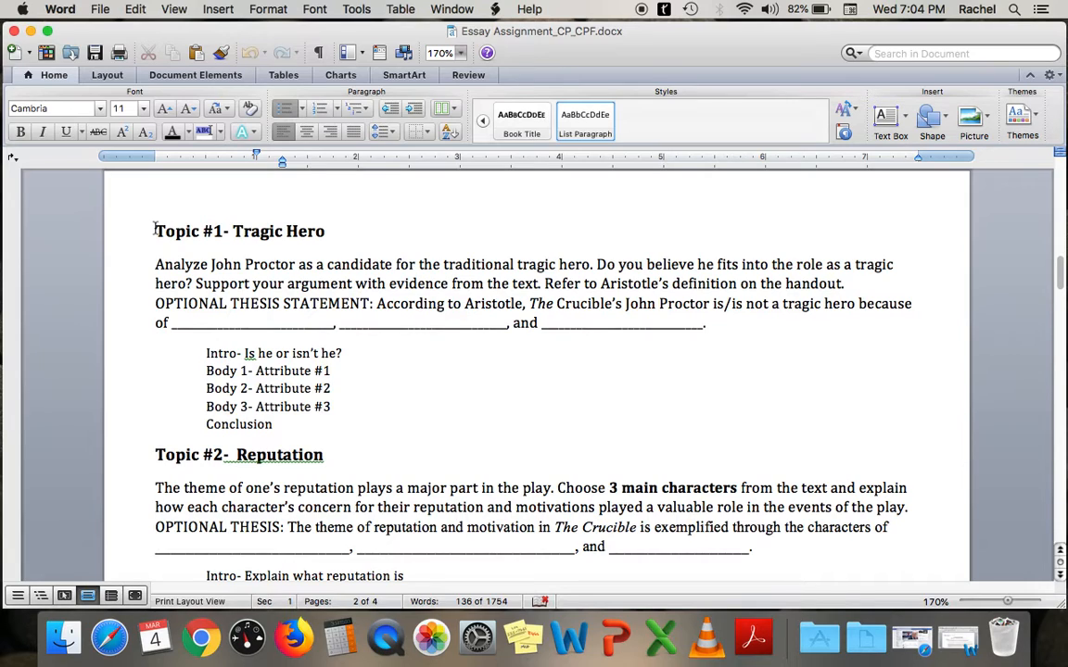
mouse_move(326, 237)
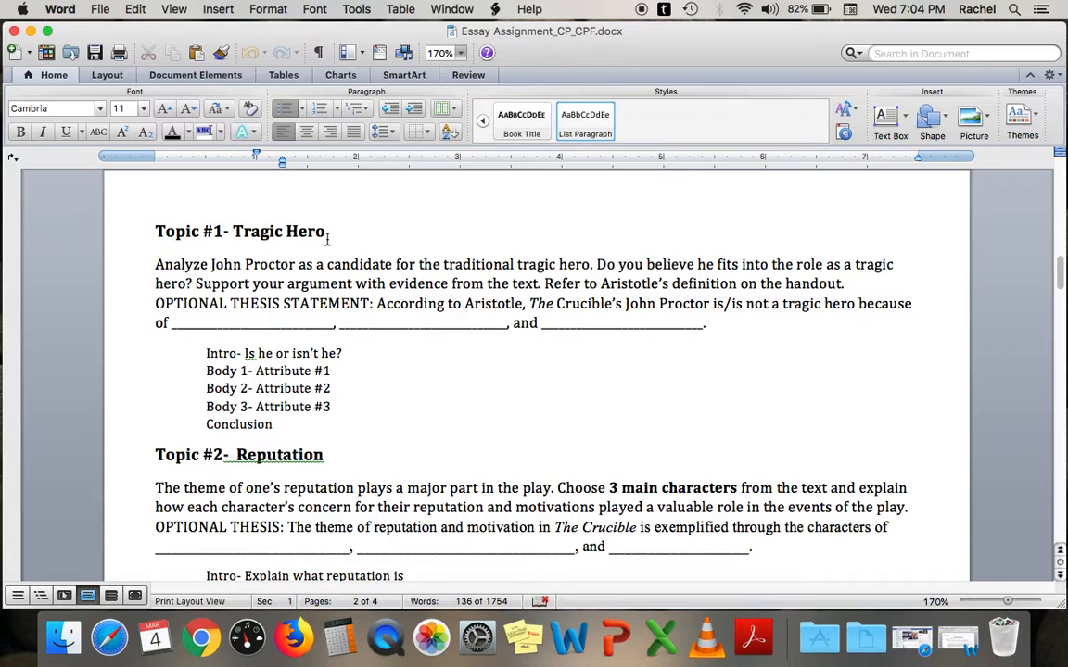
mouse_move(296, 424)
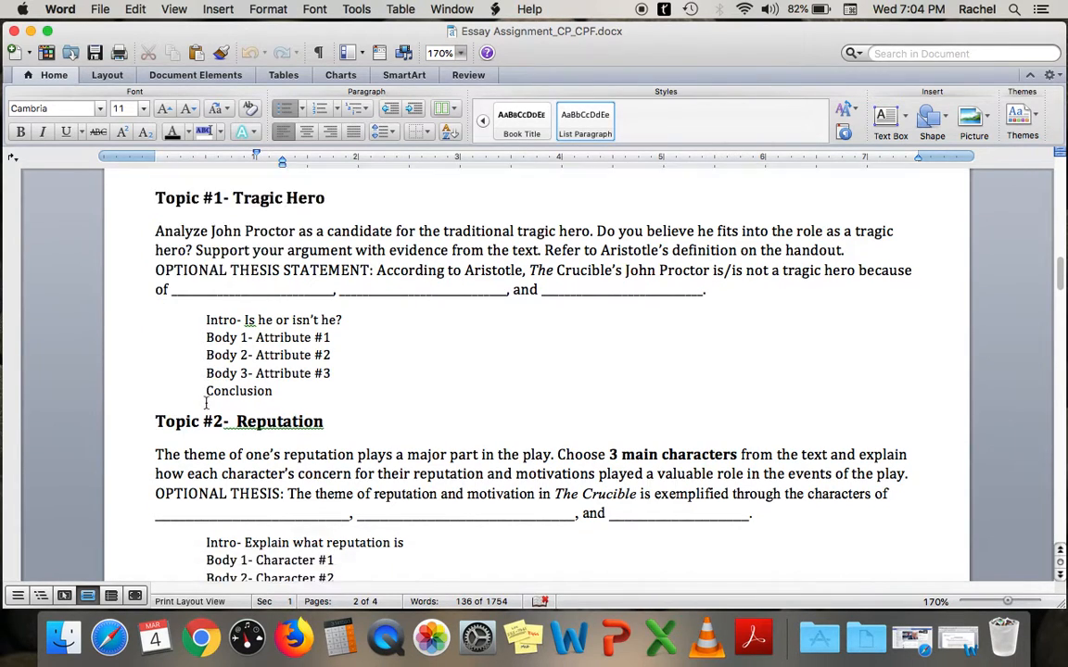
scroll(down, 3)
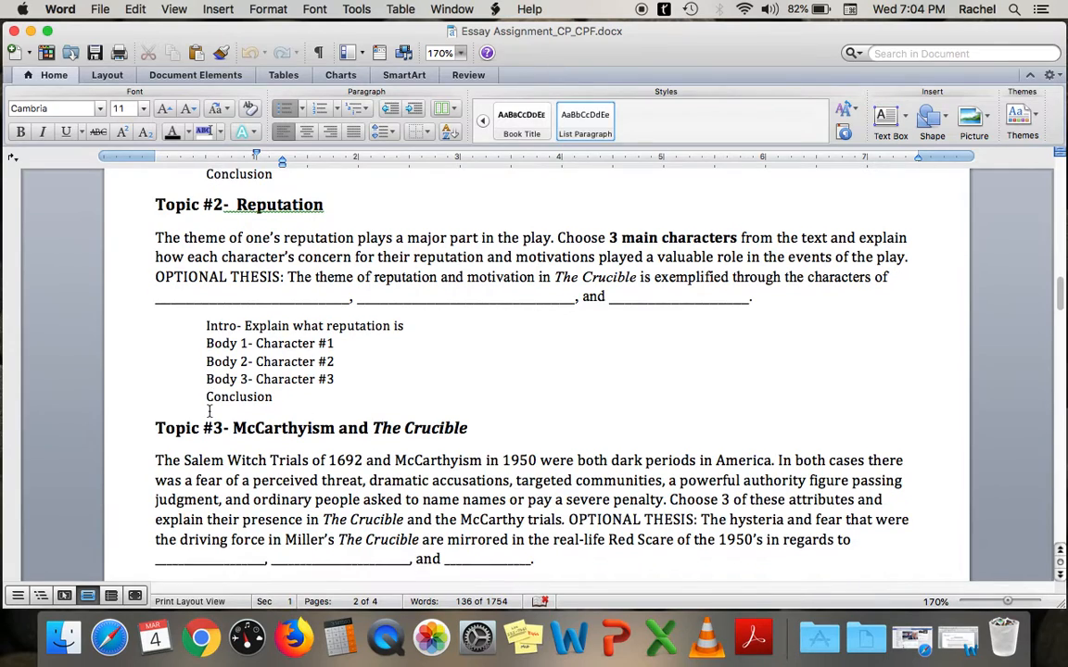
- Scroll through Topic #3 (McCarthyism) and Topic #4 (Who to Blame?) prompts to the page break
scroll(down, 3)
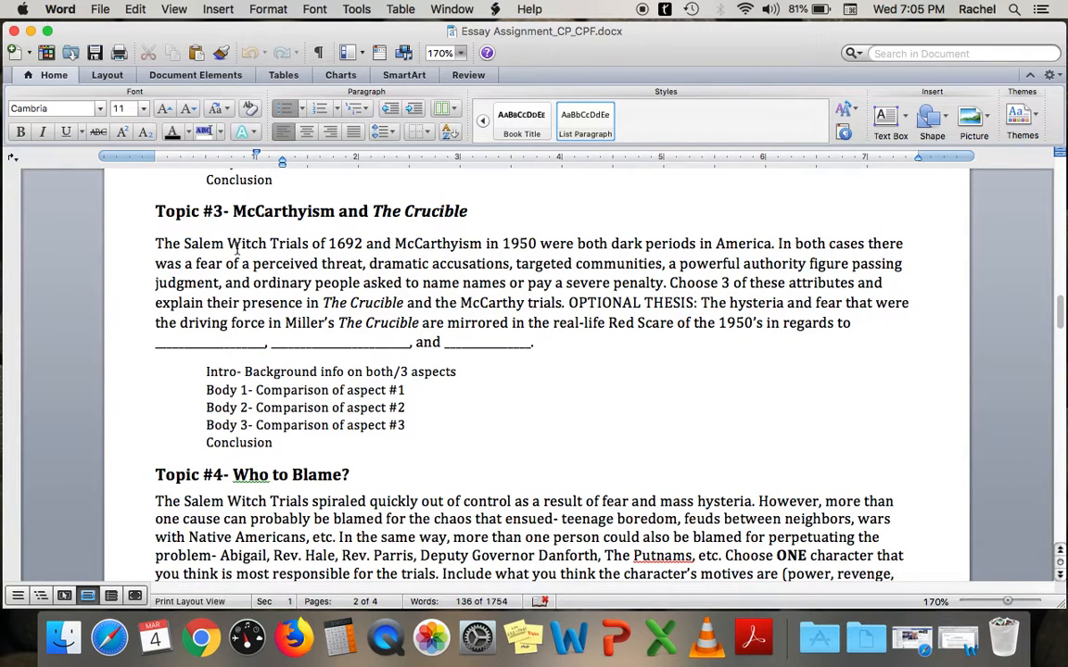
scroll(down, 3)
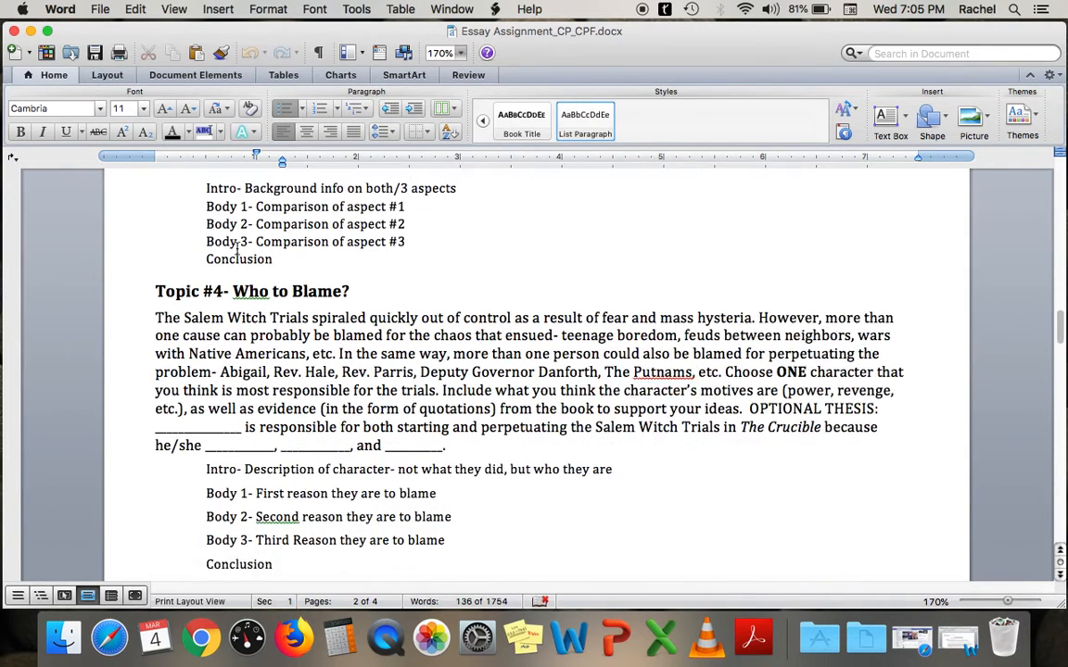
scroll(down, 3)
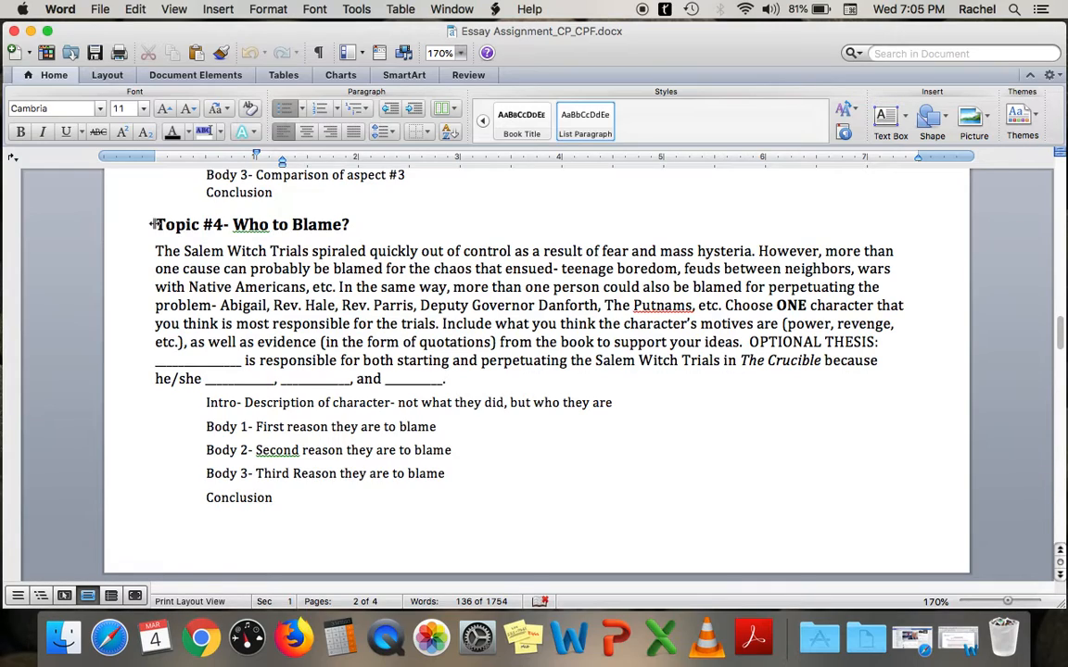
scroll(down, 3)
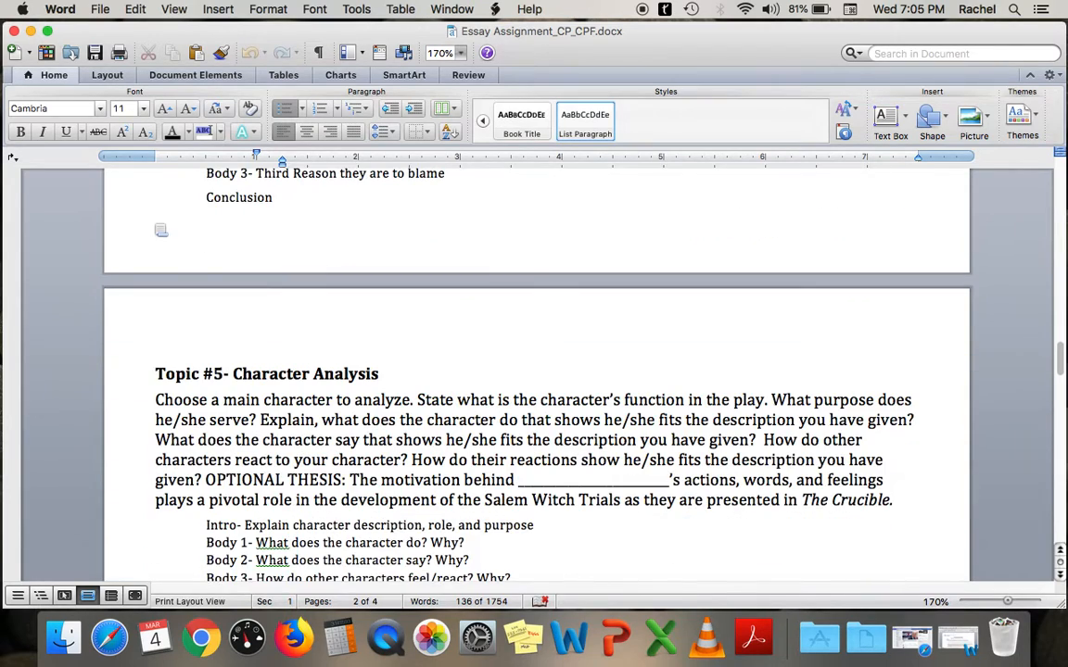
- Select Topic #5's optional thesis sentence, then move to the Crucible Essay Outline and its citation examples
scroll(down, 3)
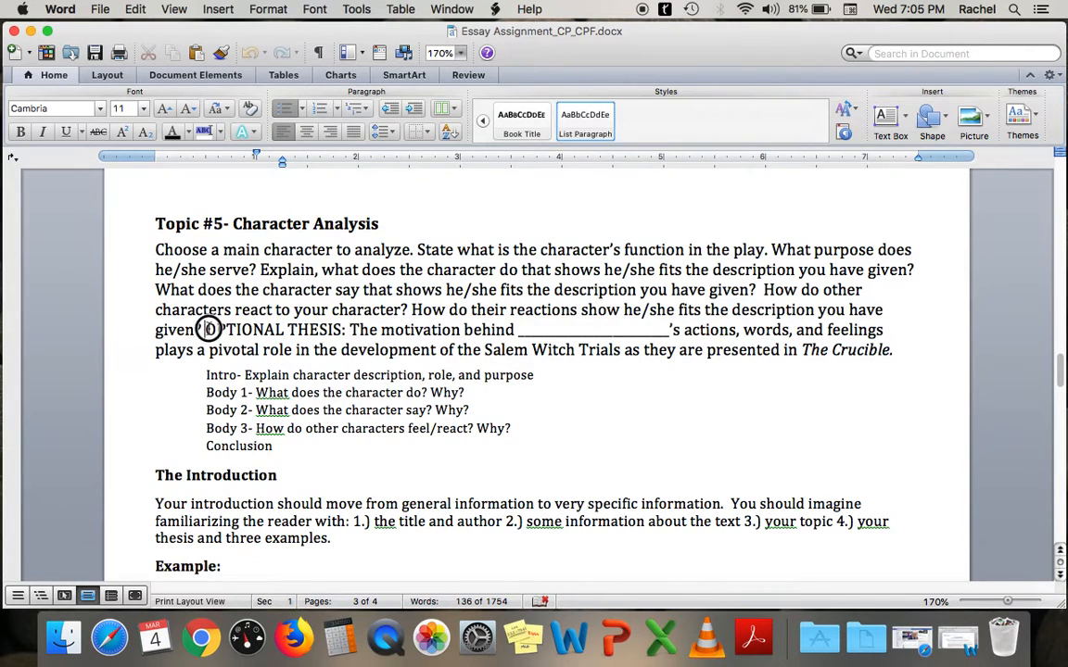
drag(208, 330, 860, 370)
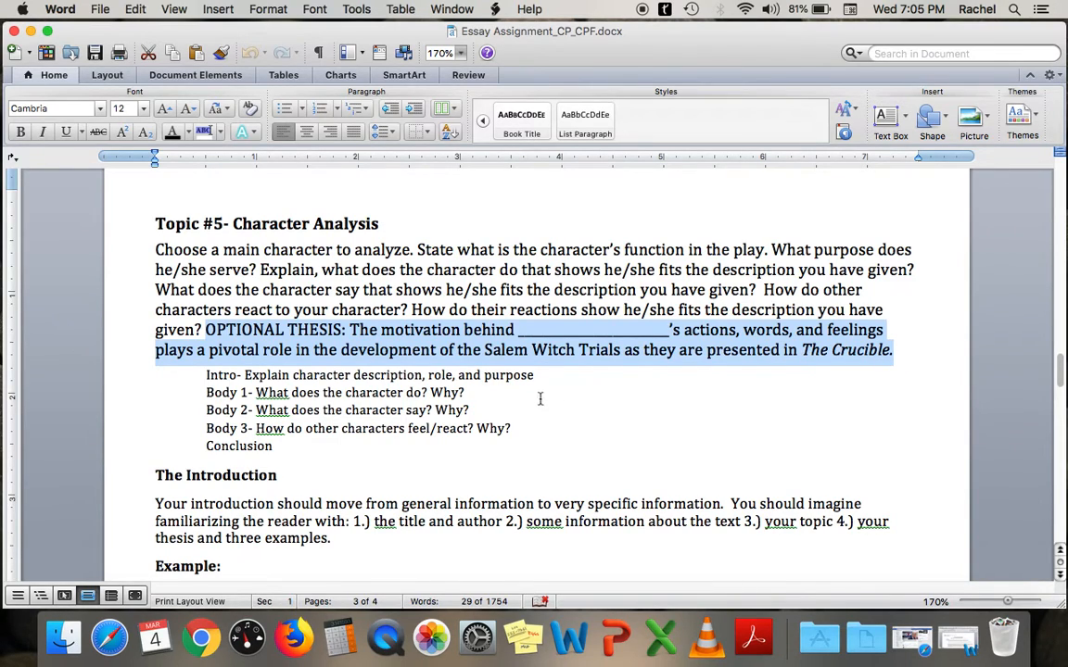
mouse_move(501, 408)
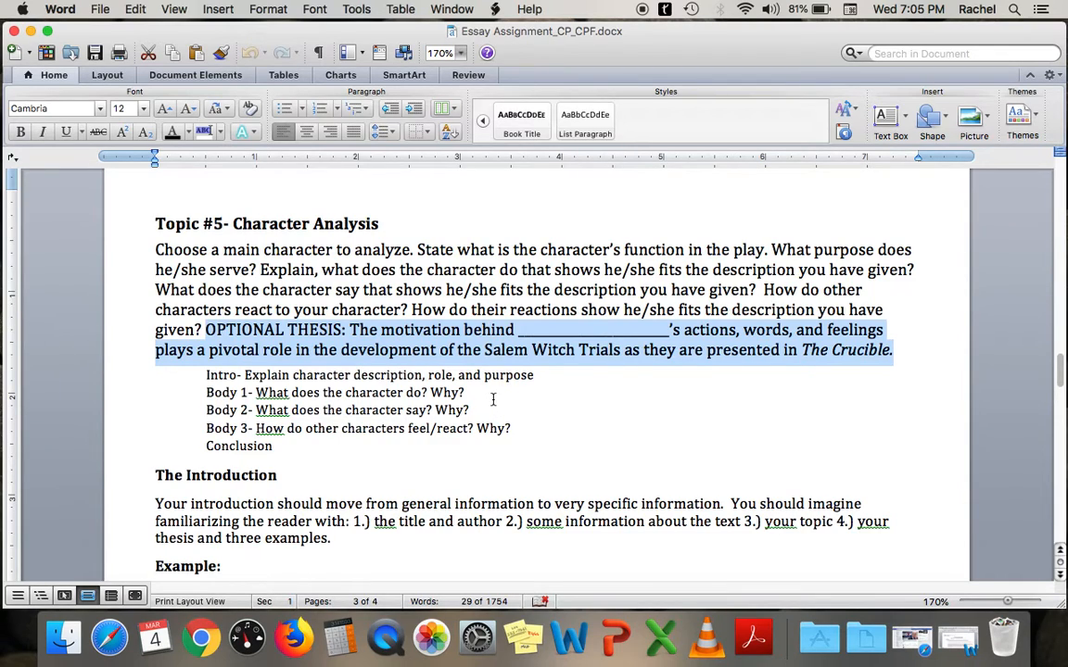
mouse_move(315, 401)
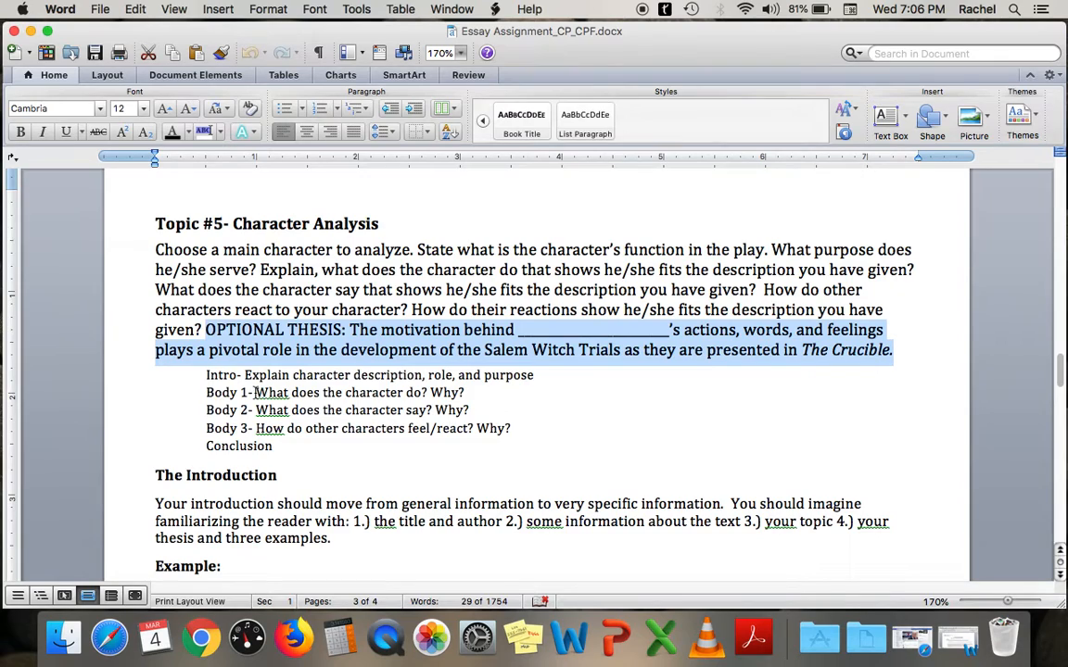
mouse_move(256, 404)
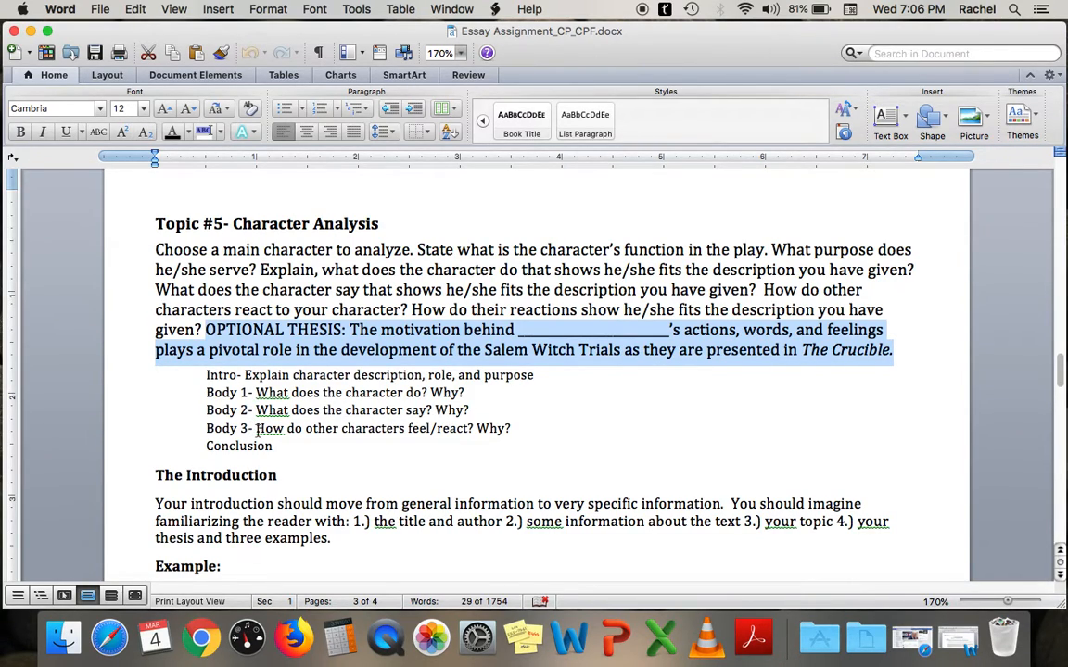
click(415, 445)
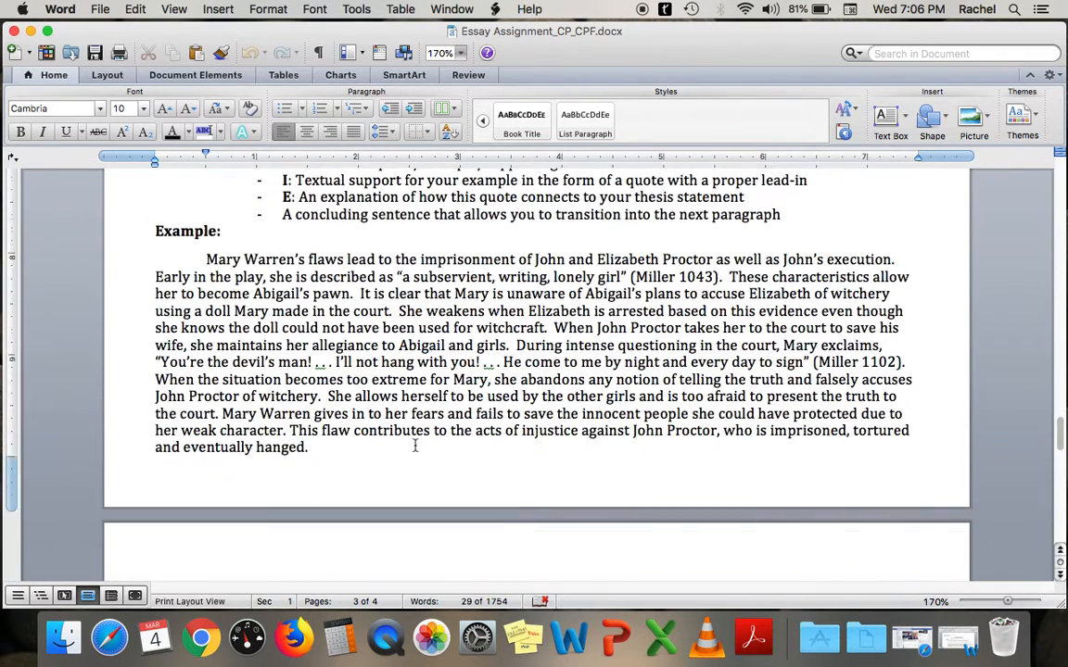
scroll(down, 3)
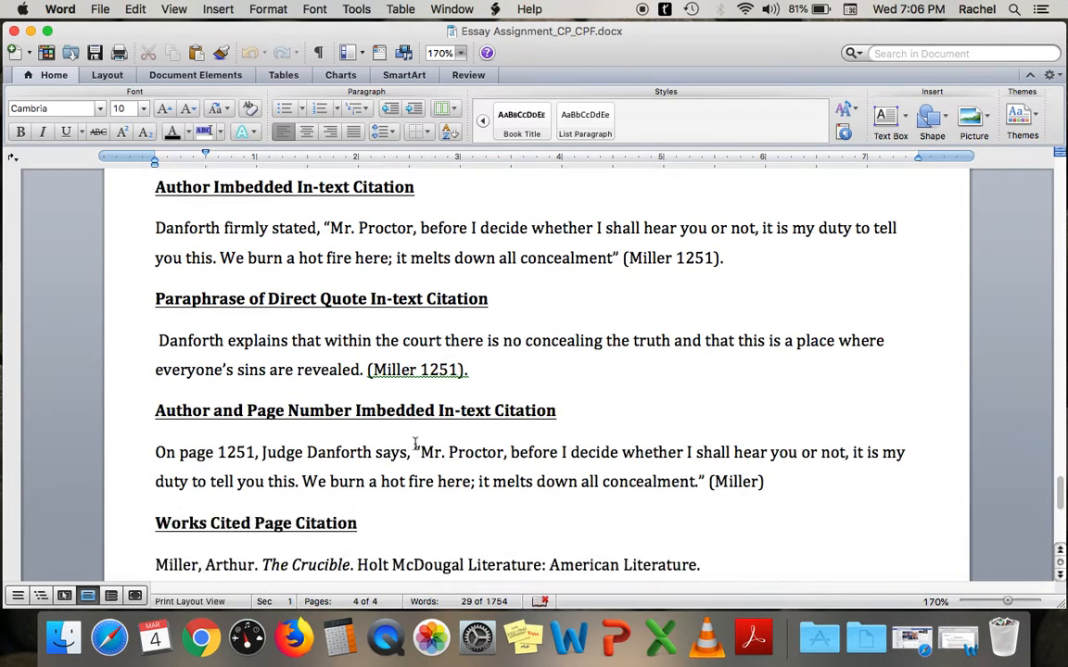
scroll(down, 3)
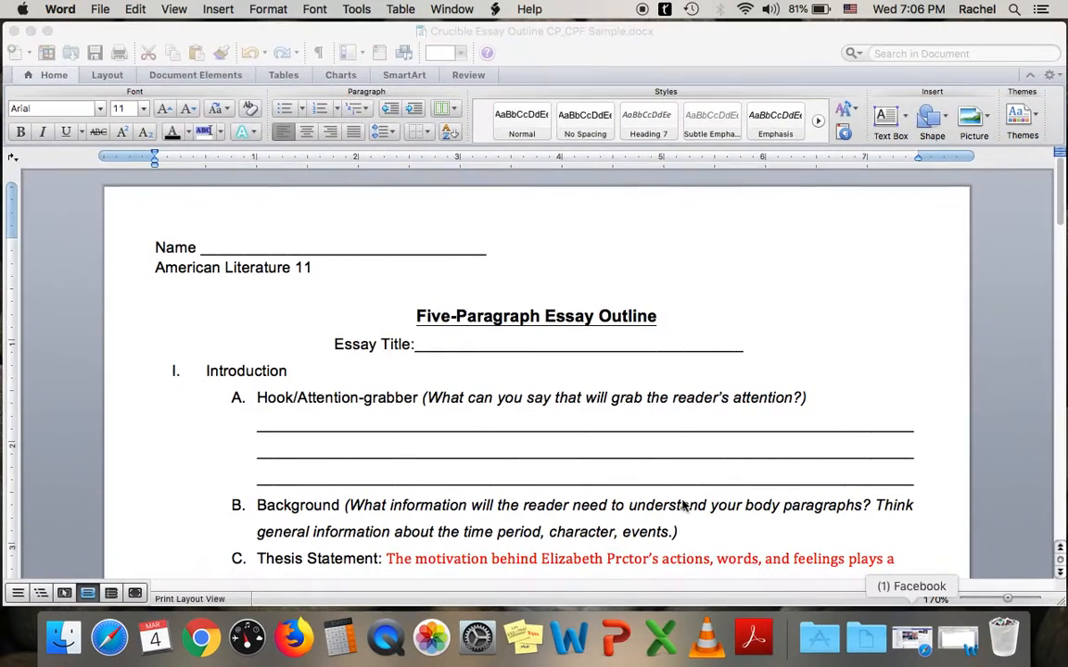
- Select the thesis statement about Elizabeth Proctor and colour it red in the sample outline
scroll(down, 3)
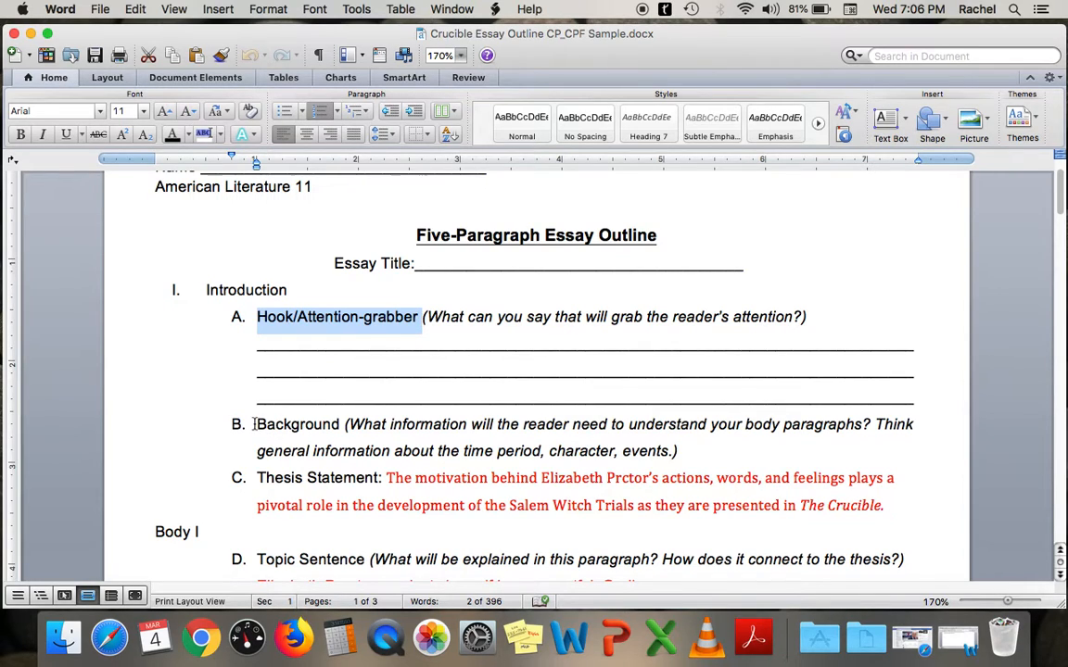
double_click(297, 423)
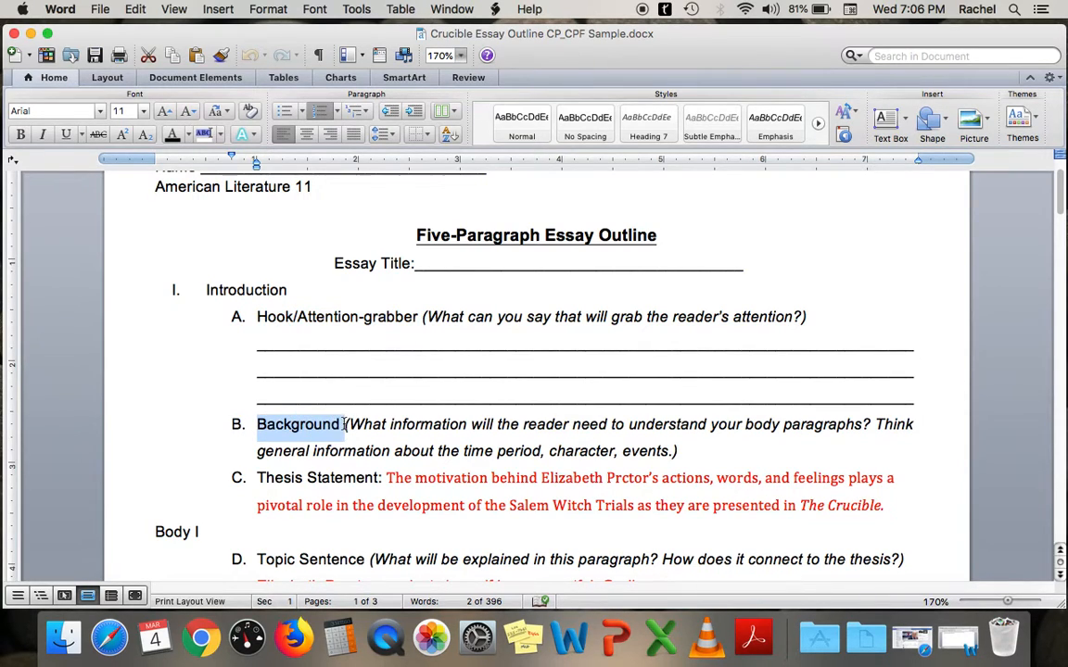
scroll(down, 3)
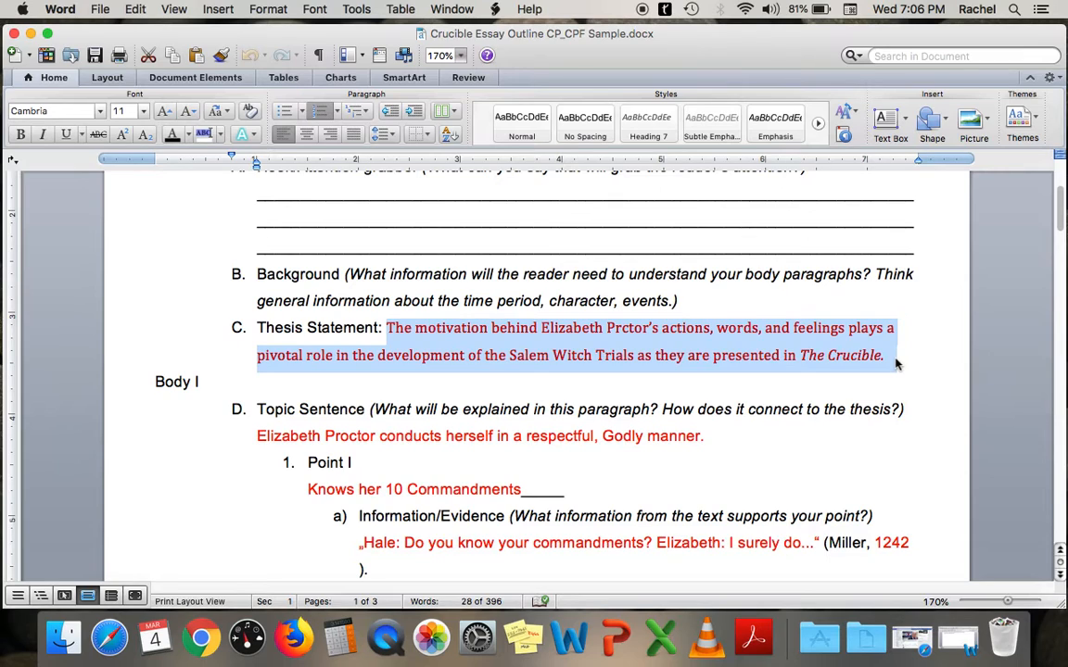
mouse_move(534, 352)
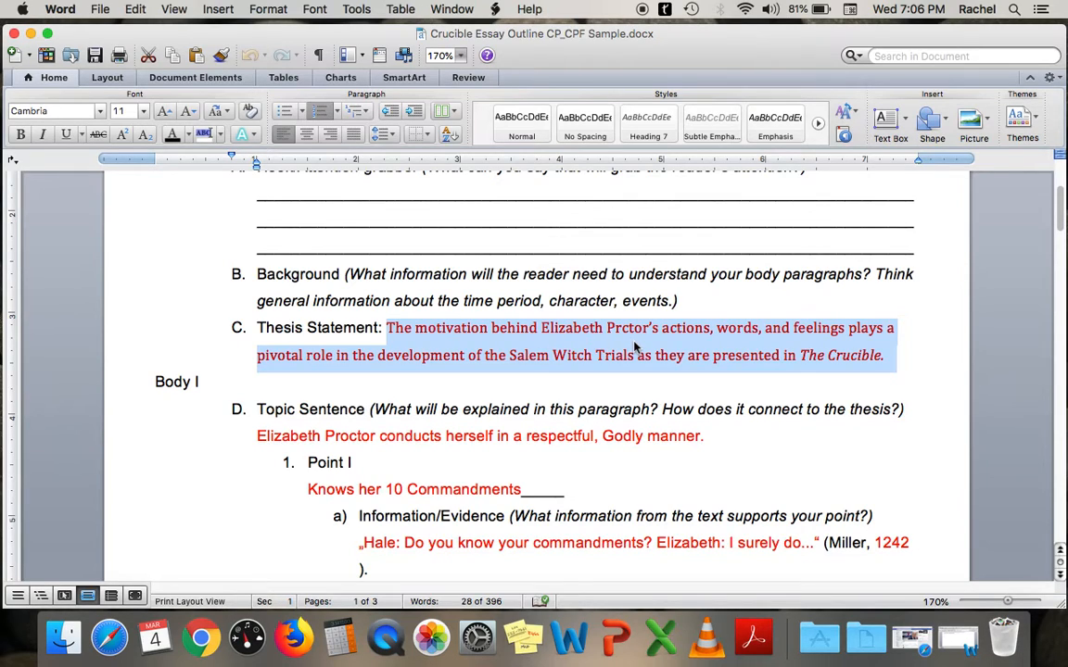
mouse_move(890, 367)
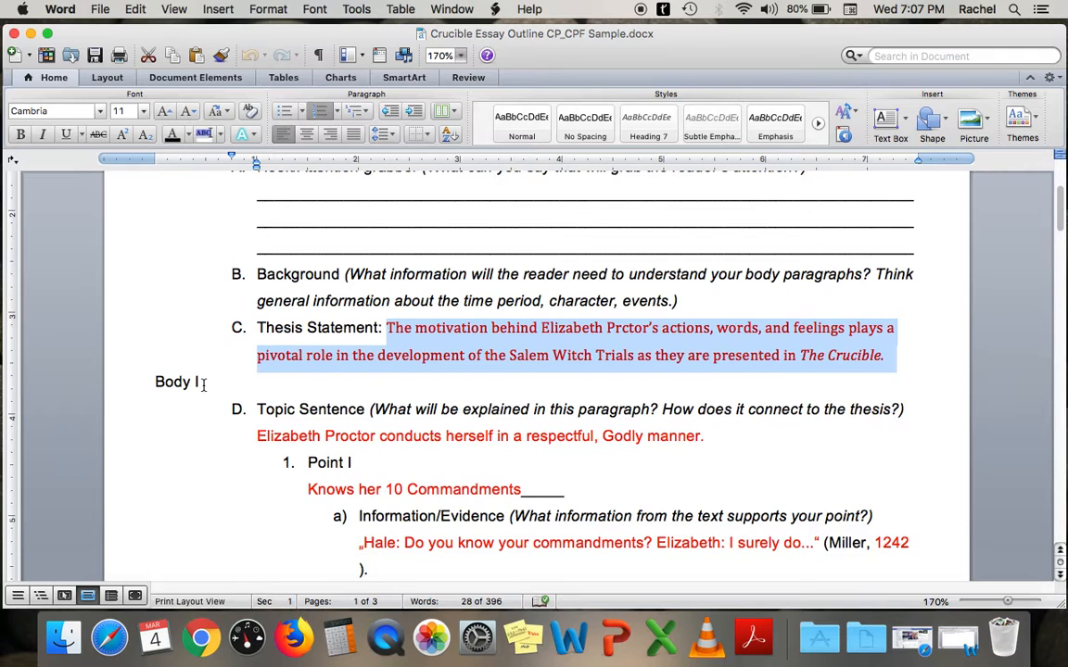
mouse_move(820, 638)
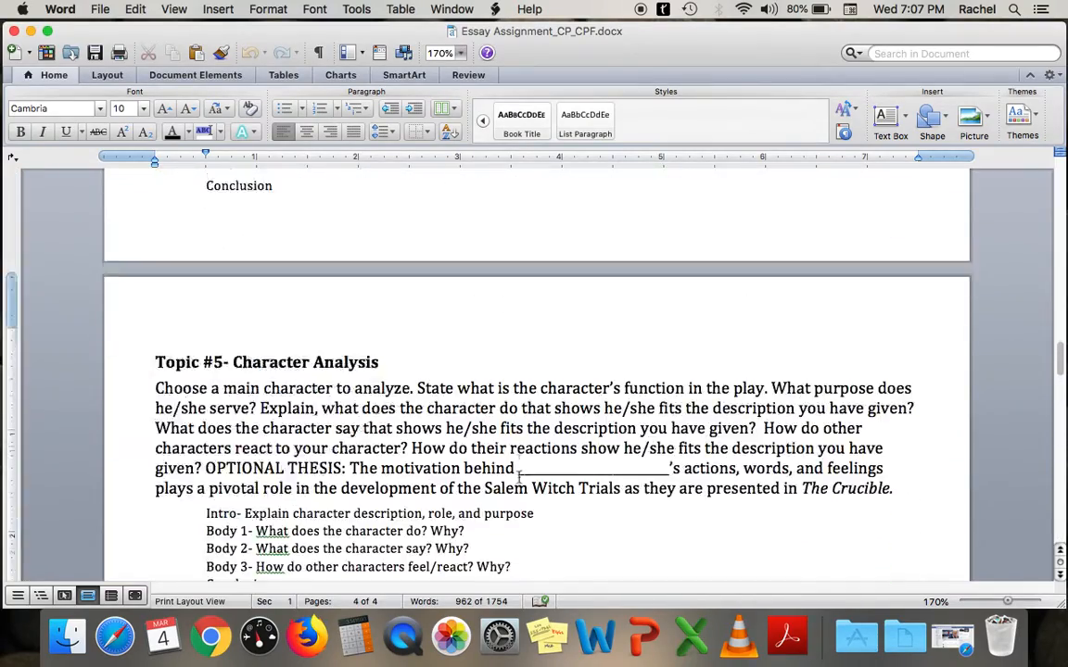
- Scroll the Essay Assignment down to Topic #5 Character Analysis with its optional thesis
scroll(down, 3)
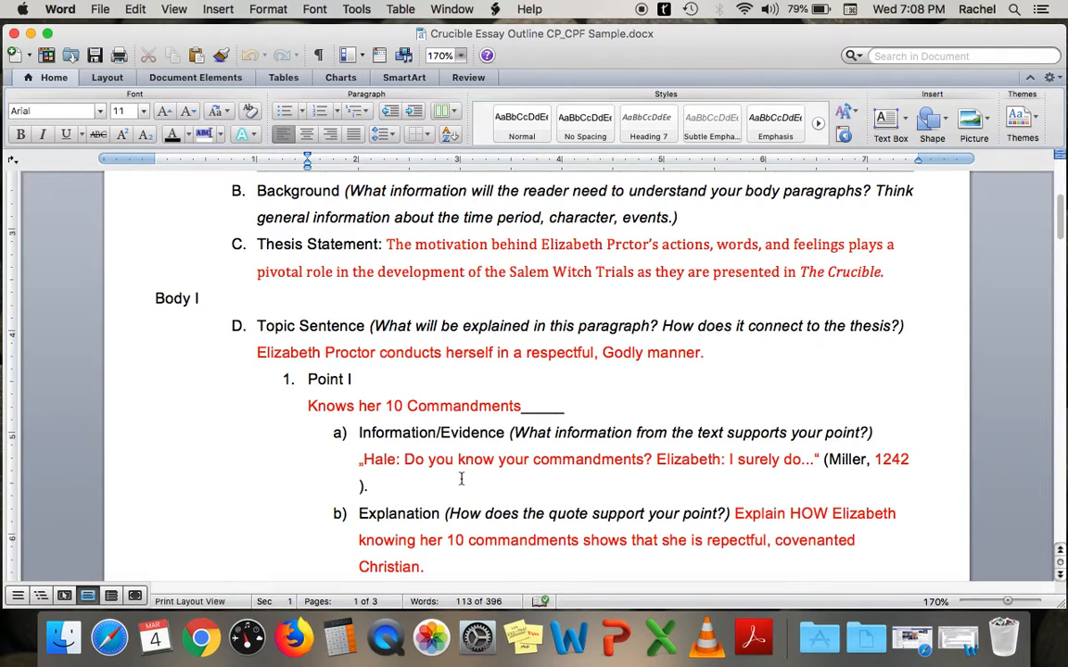
mouse_move(363, 459)
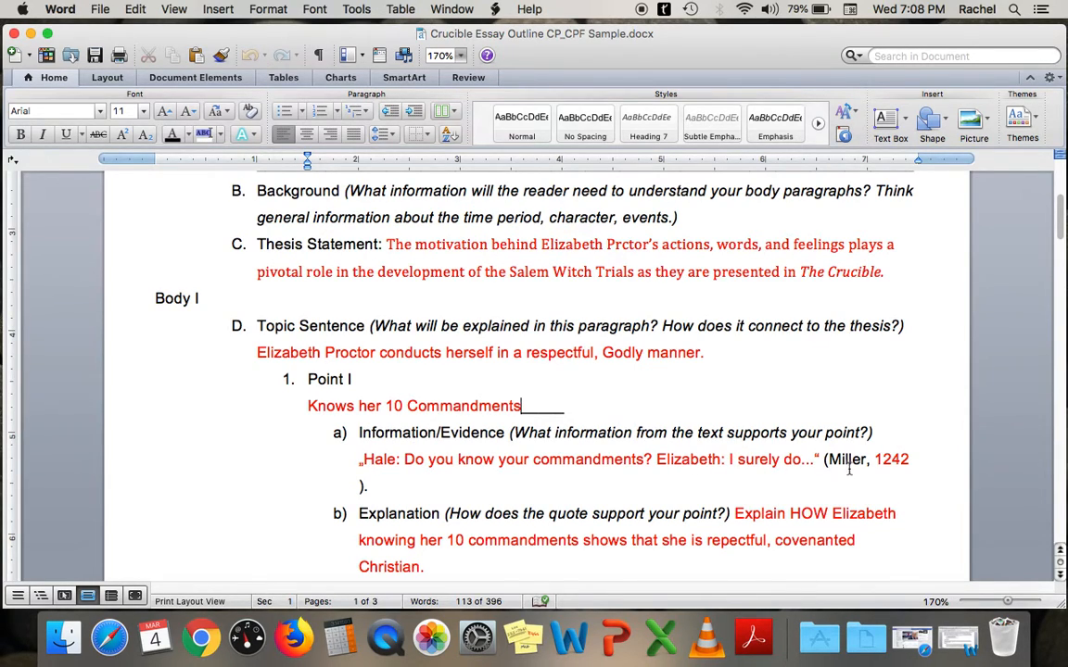
- Select the (Miller, 1242) page citation after Body I's Hale quote in the outline
drag(825, 459, 905, 466)
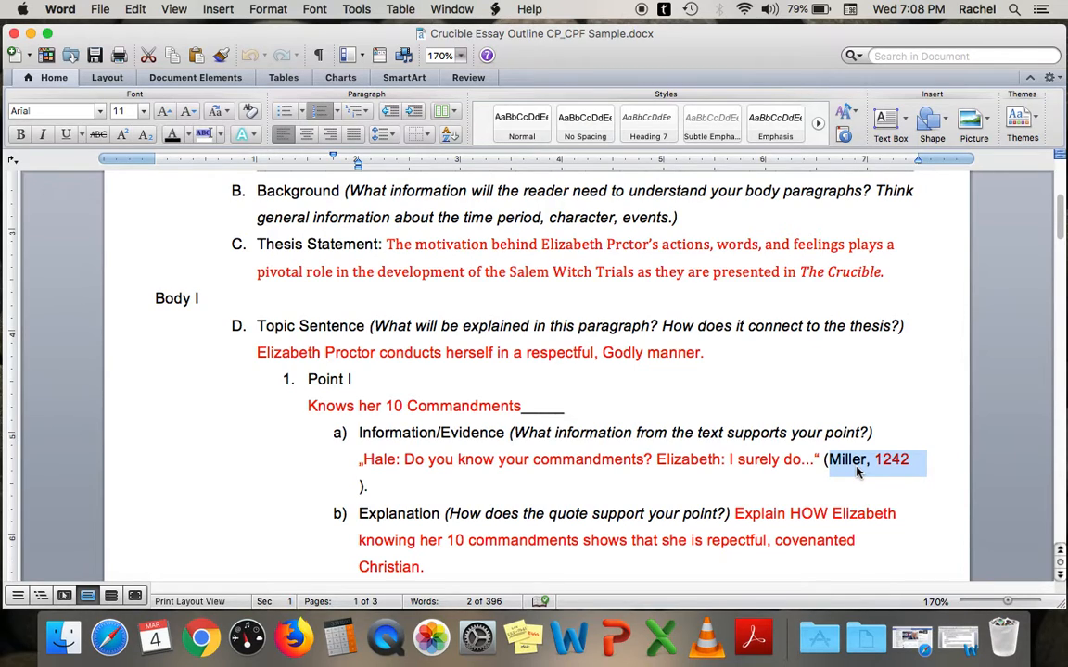
mouse_move(898, 473)
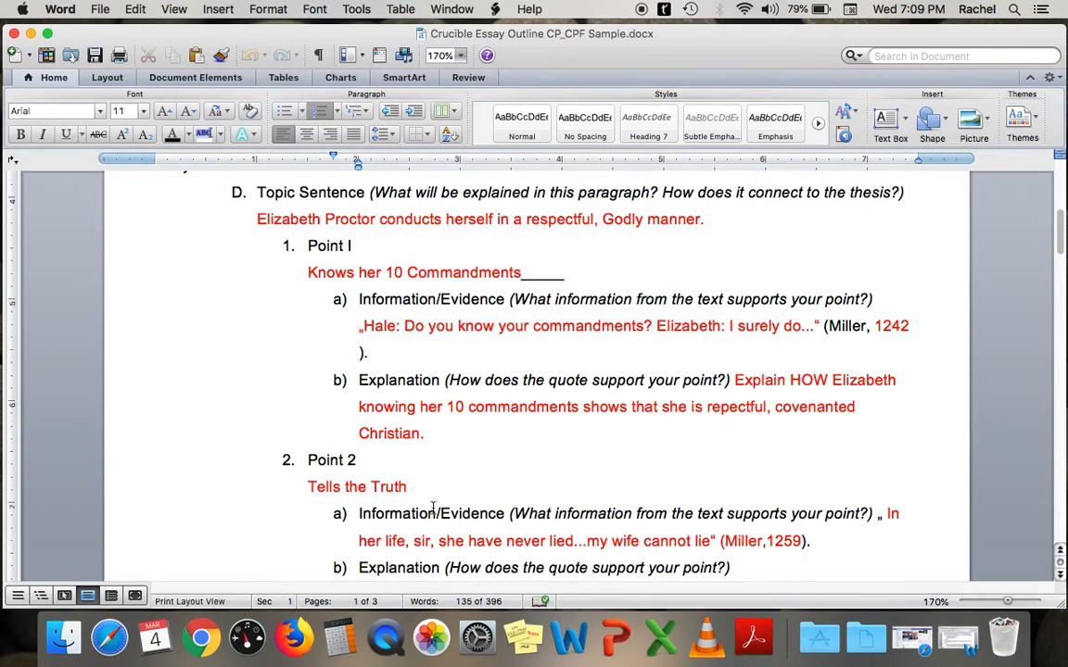
click(906, 326)
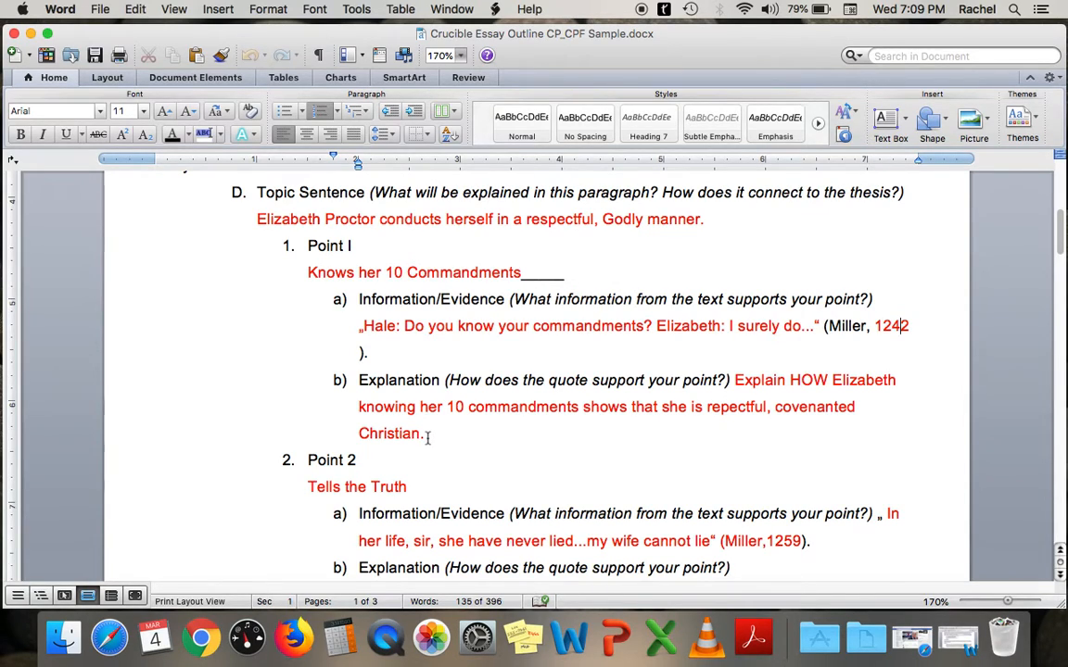
drag(362, 408, 424, 434)
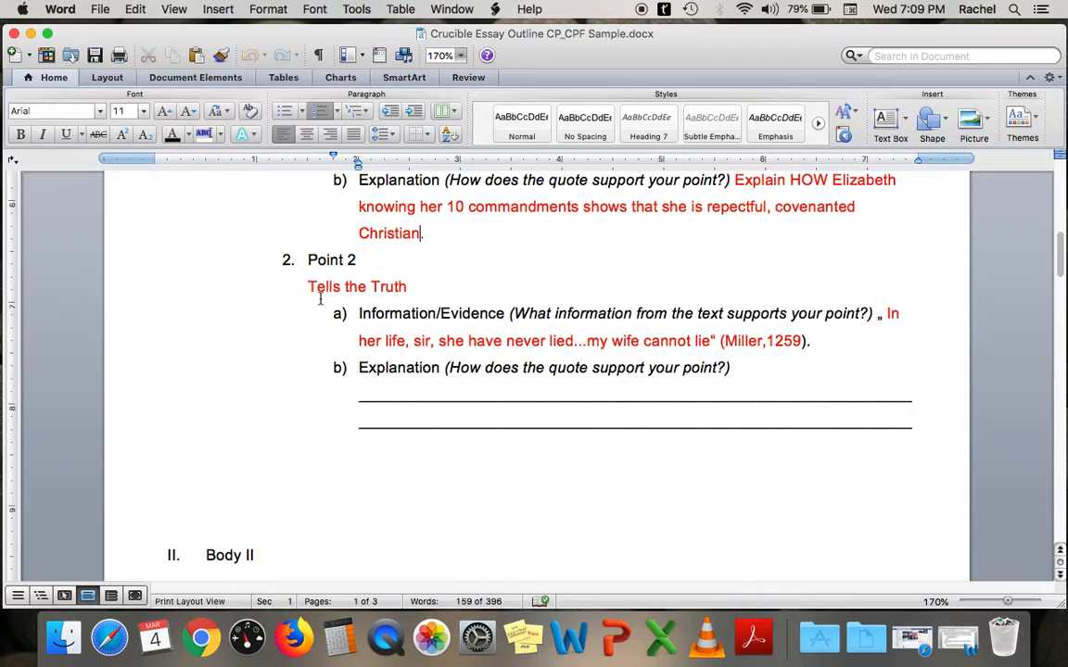
mouse_move(519, 363)
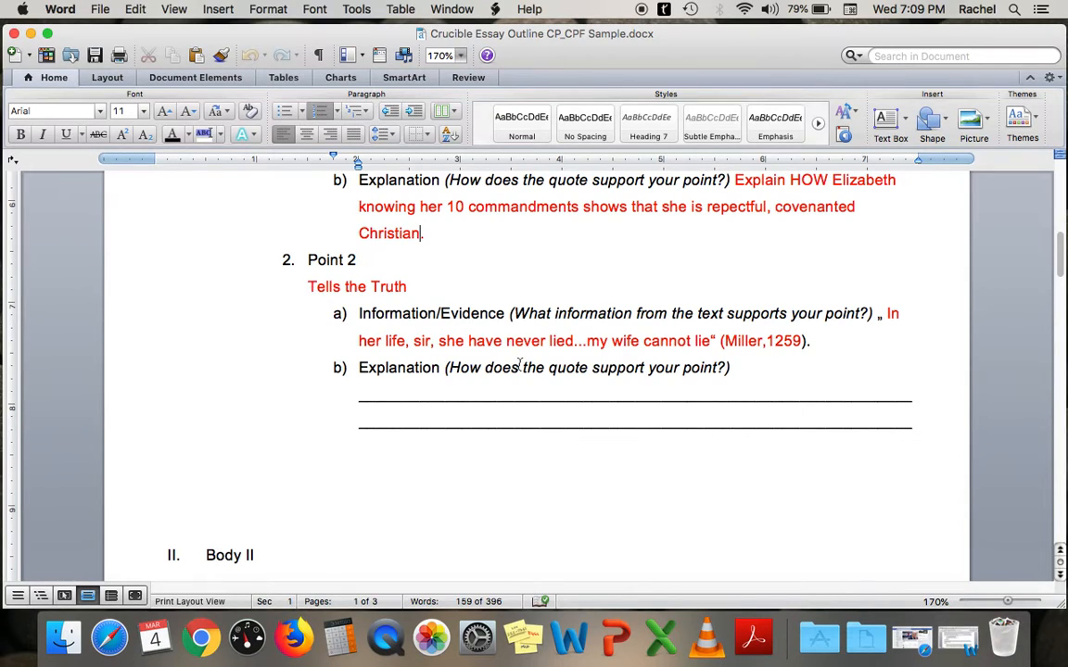
mouse_move(860, 341)
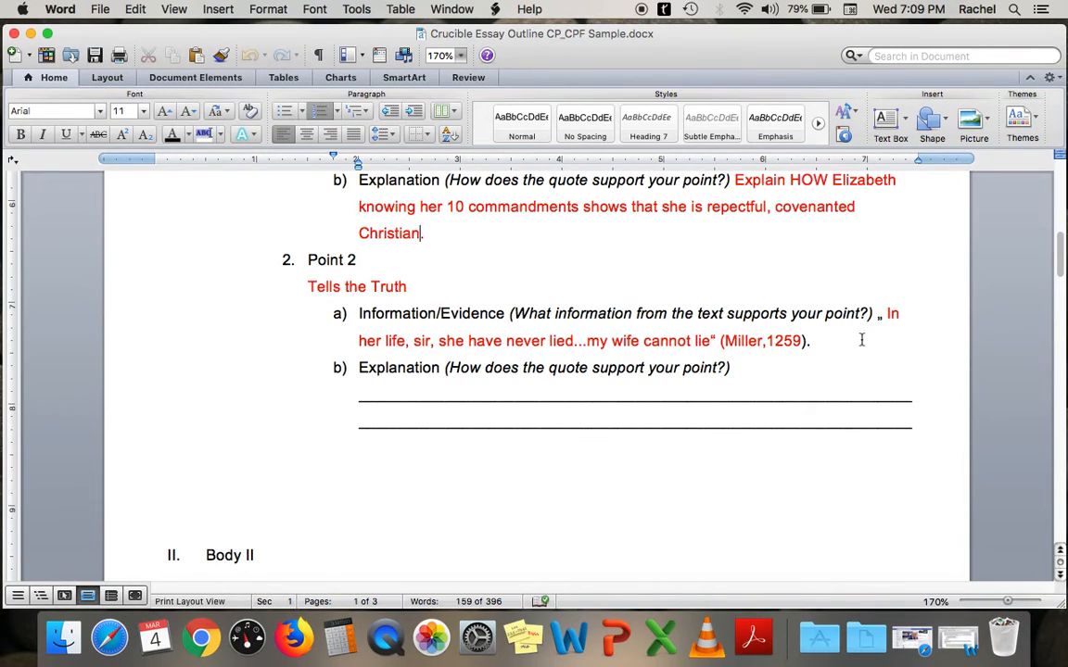
mouse_move(441, 378)
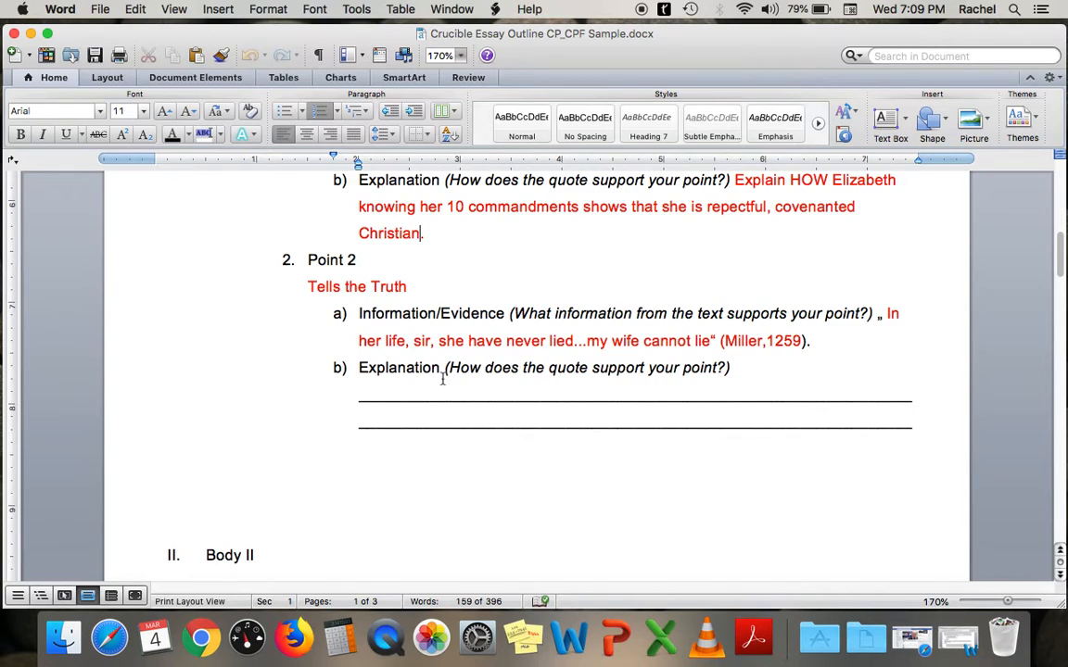
mouse_move(559, 344)
text(.)
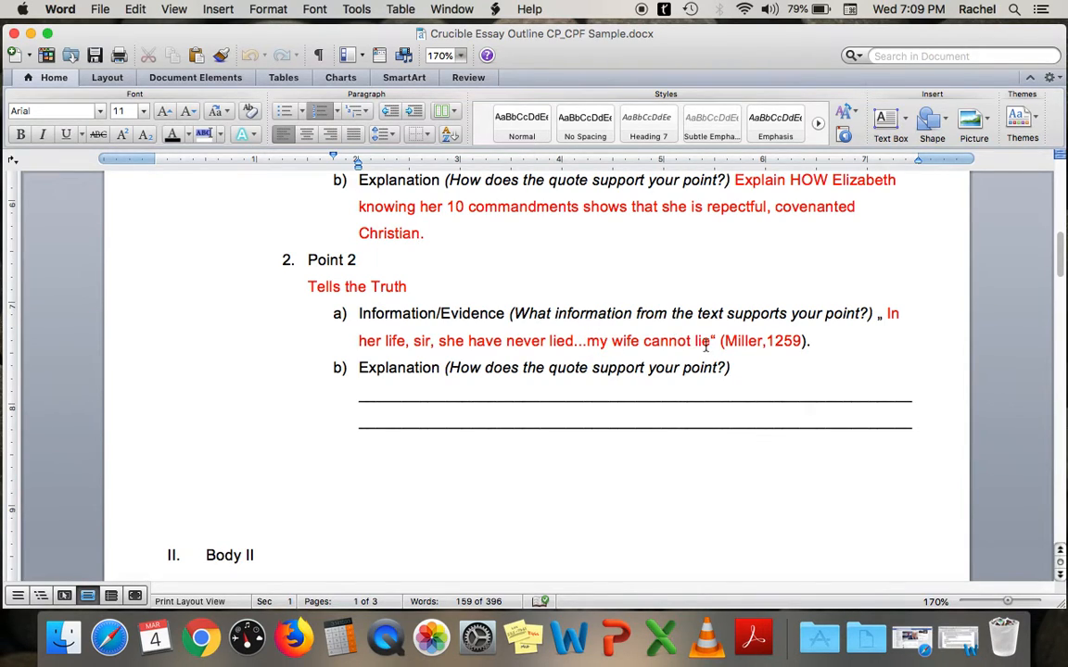
mouse_move(790, 350)
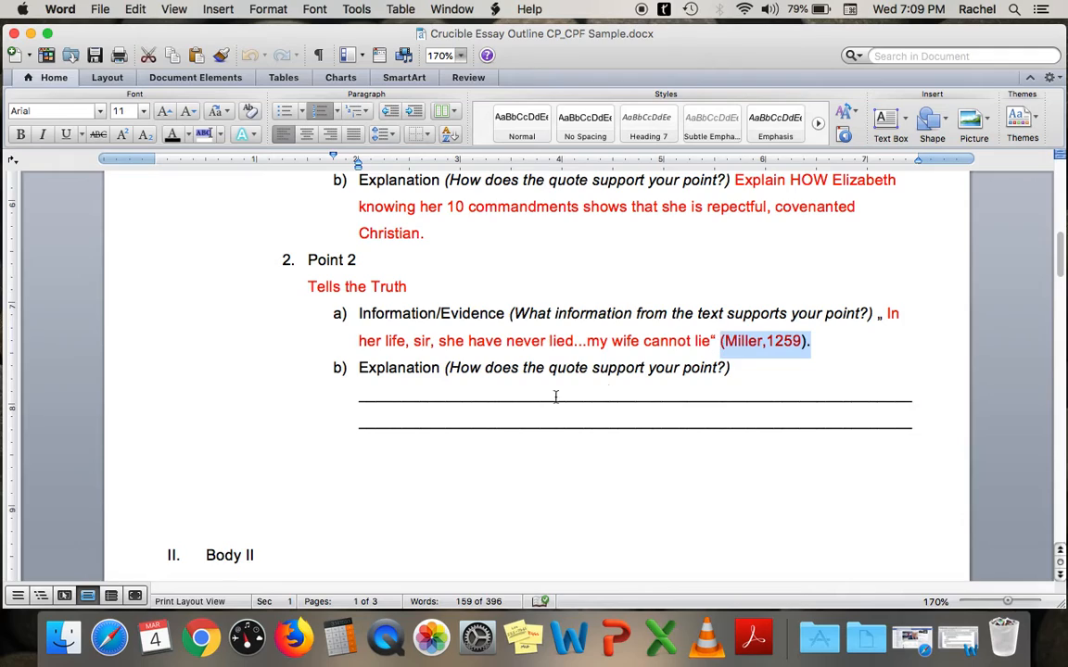
click(359, 396)
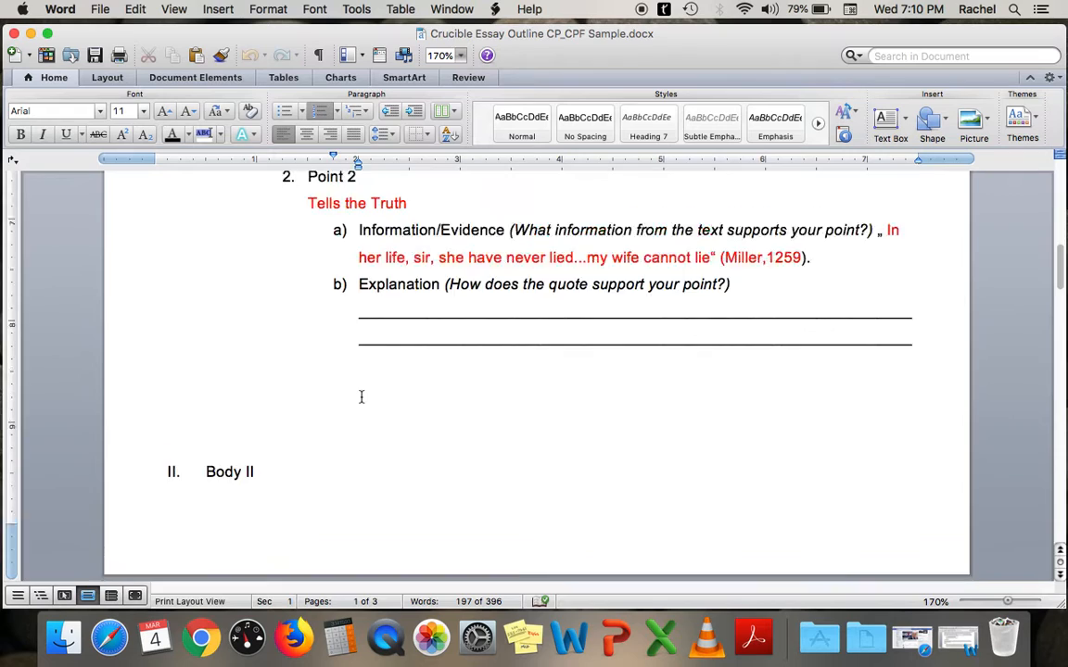
scroll(up, 3)
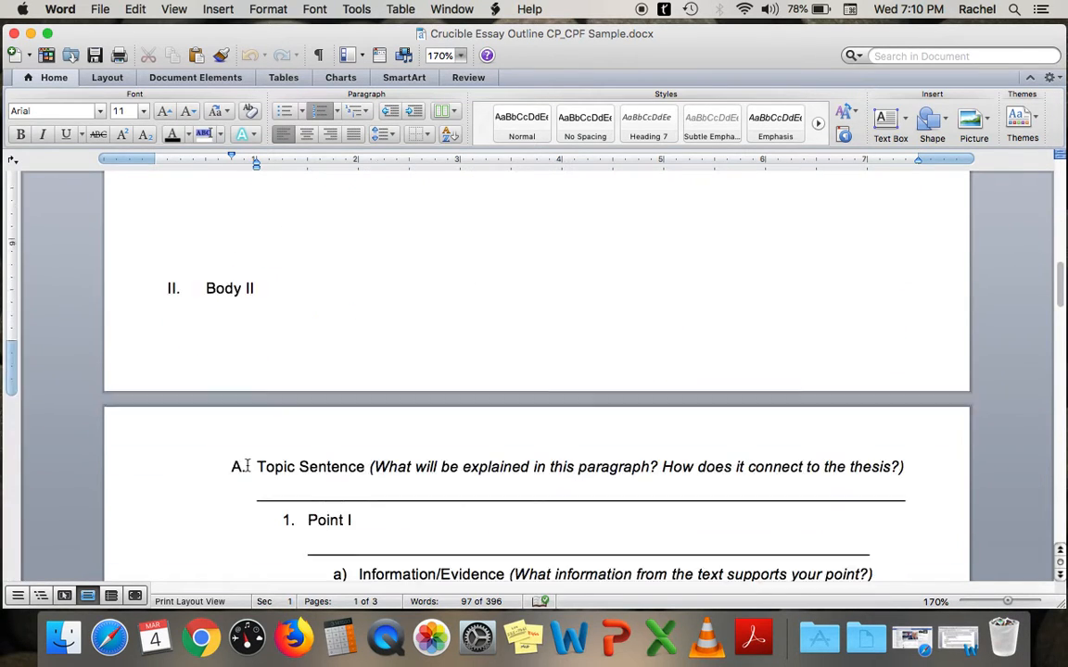
scroll(down, 3)
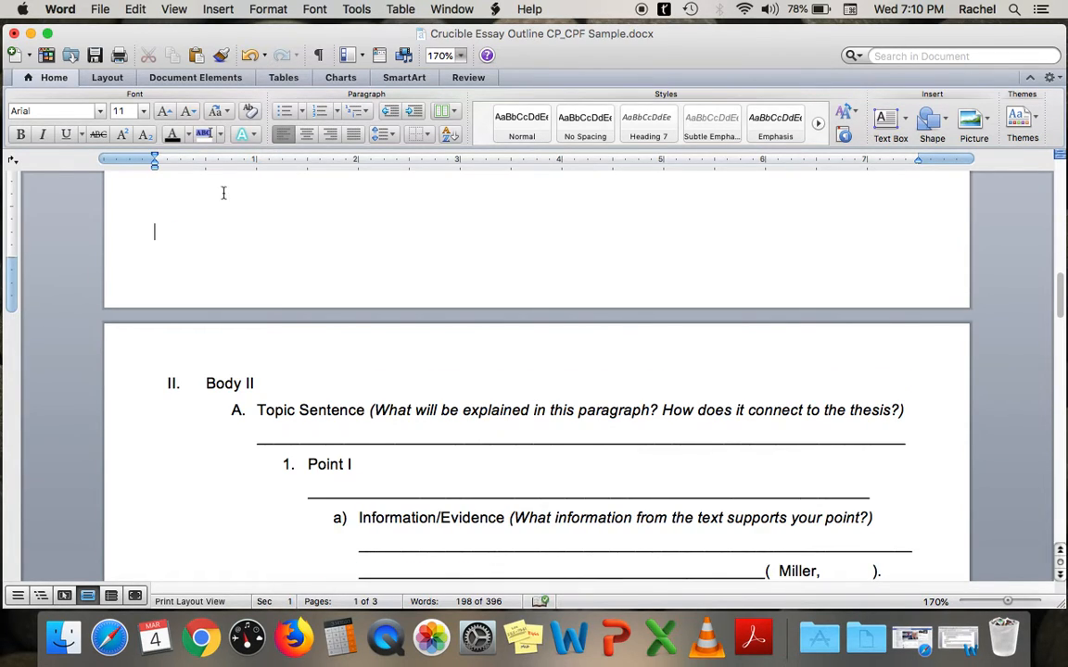
scroll(down, 3)
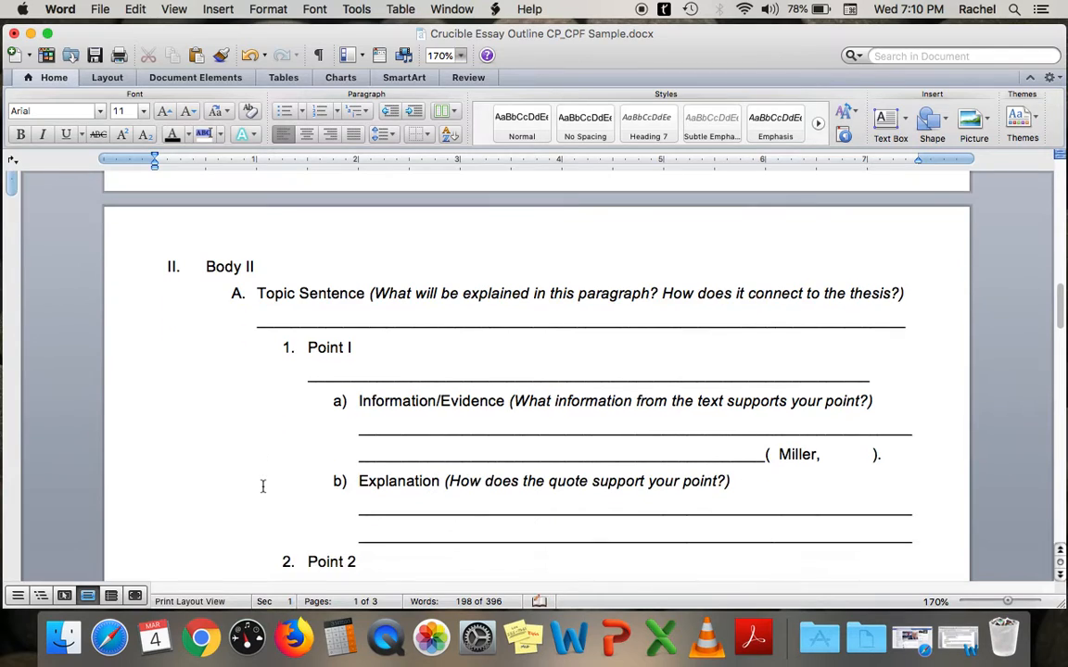
scroll(down, 3)
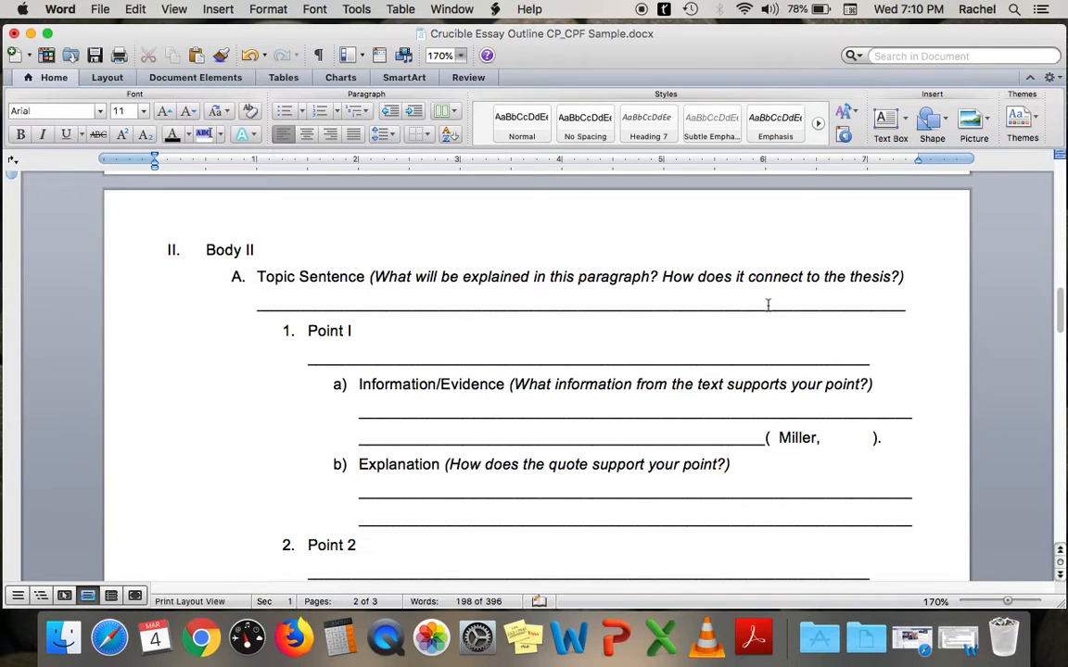
drag(256, 308, 767, 308)
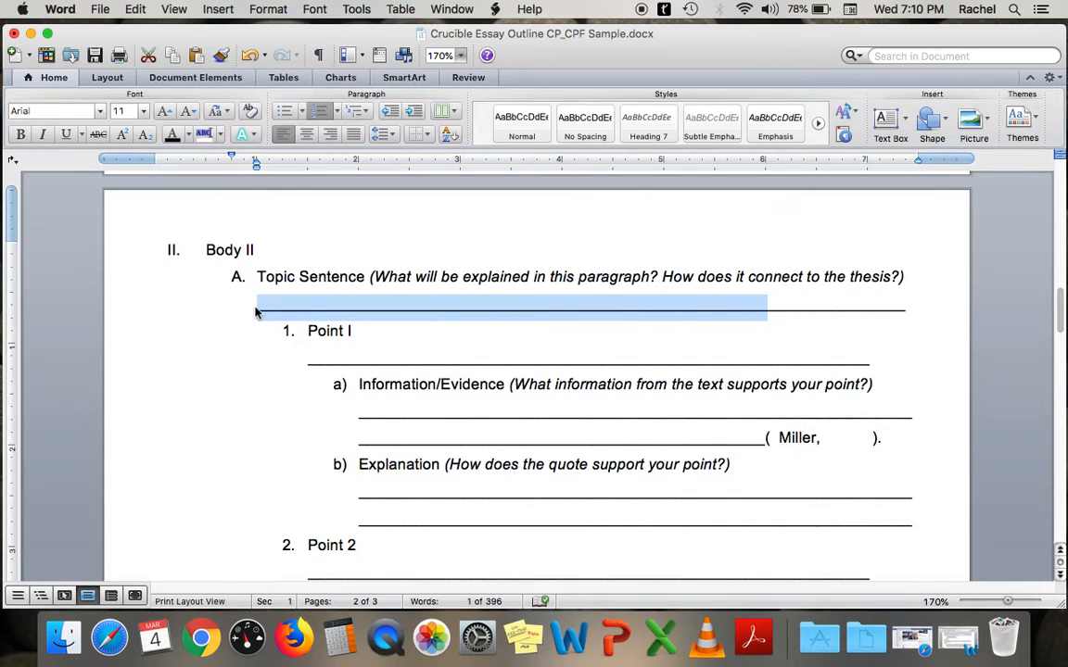
click(641, 362)
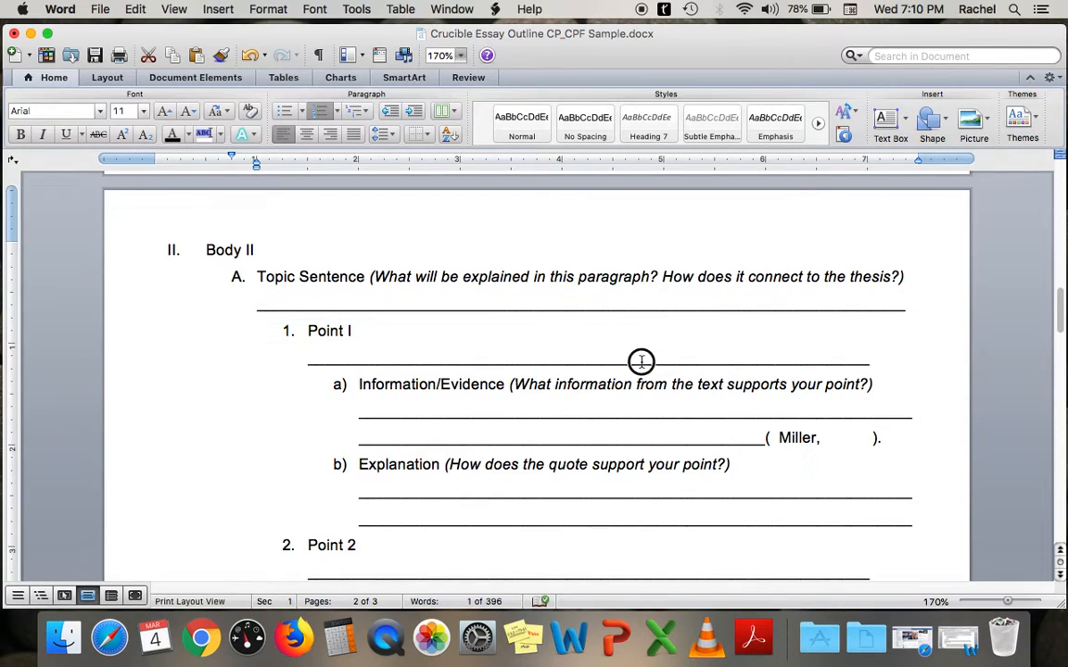
drag(641, 359, 306, 359)
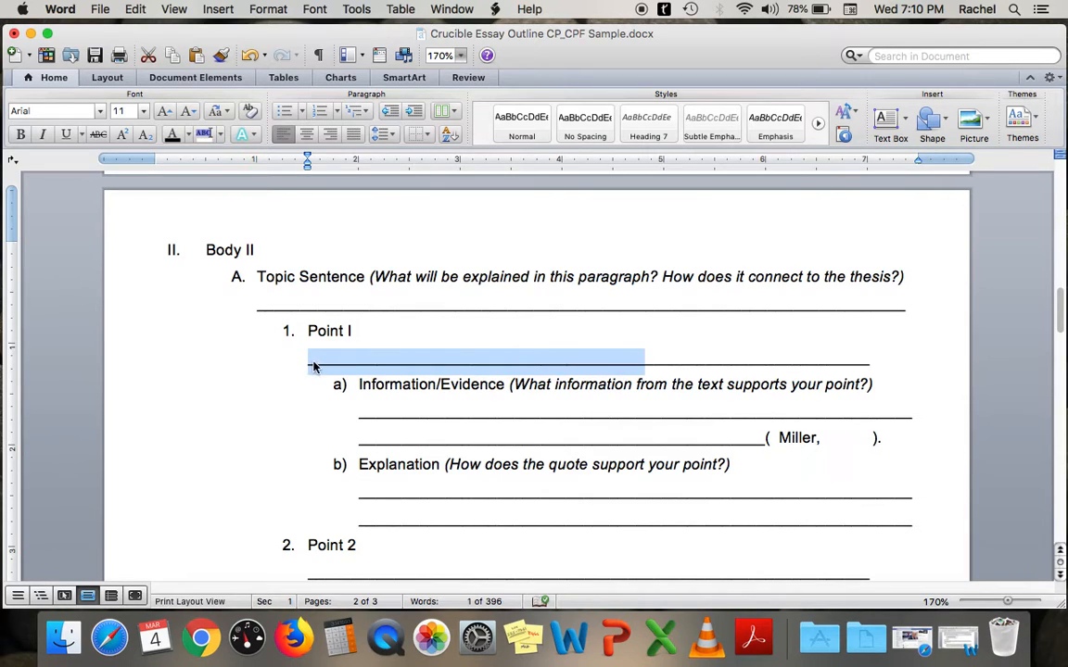
mouse_move(530, 371)
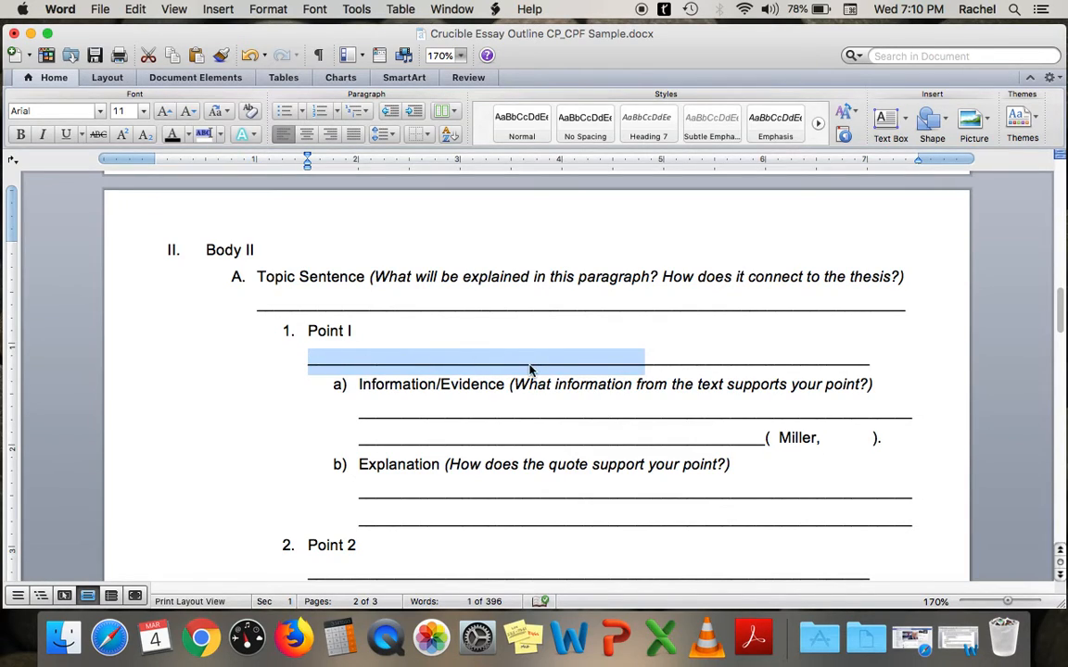
mouse_move(646, 356)
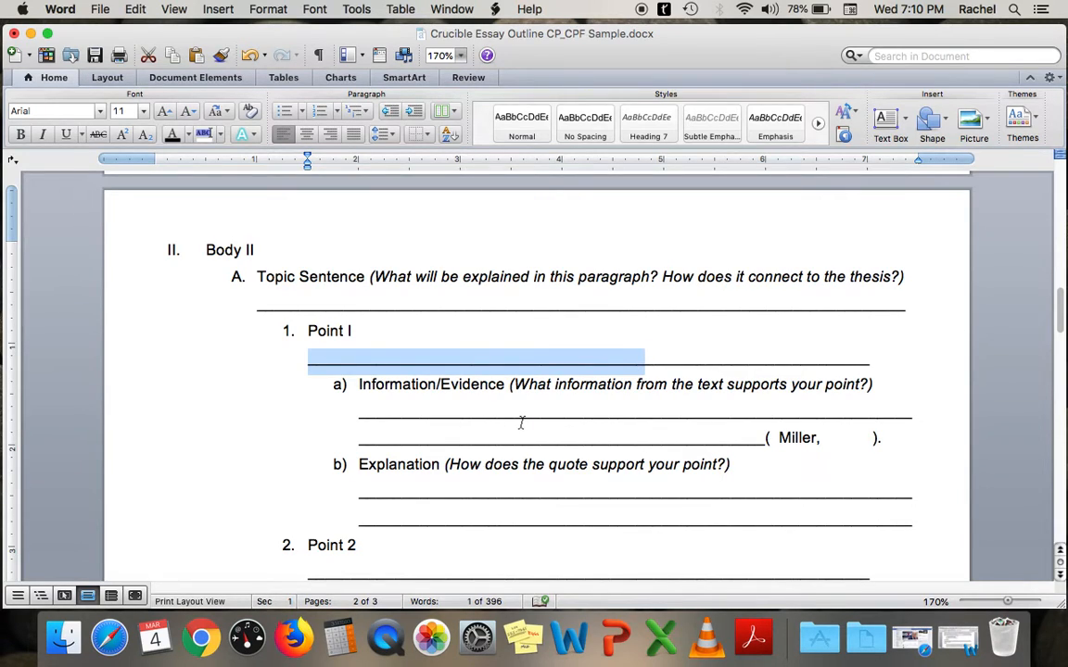
mouse_move(504, 426)
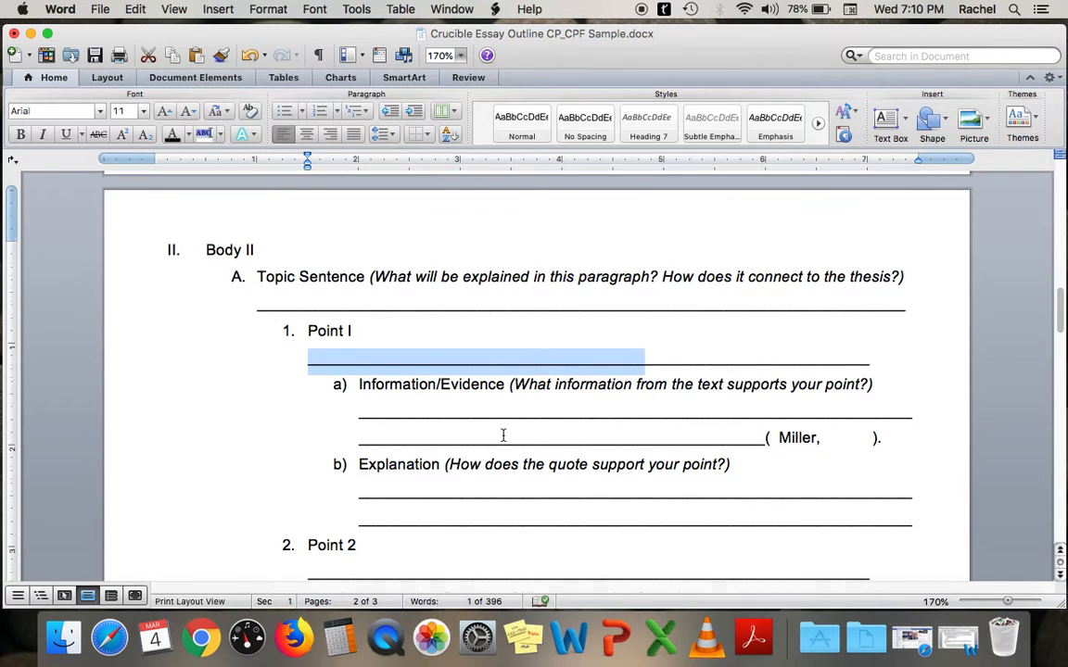
scroll(down, 3)
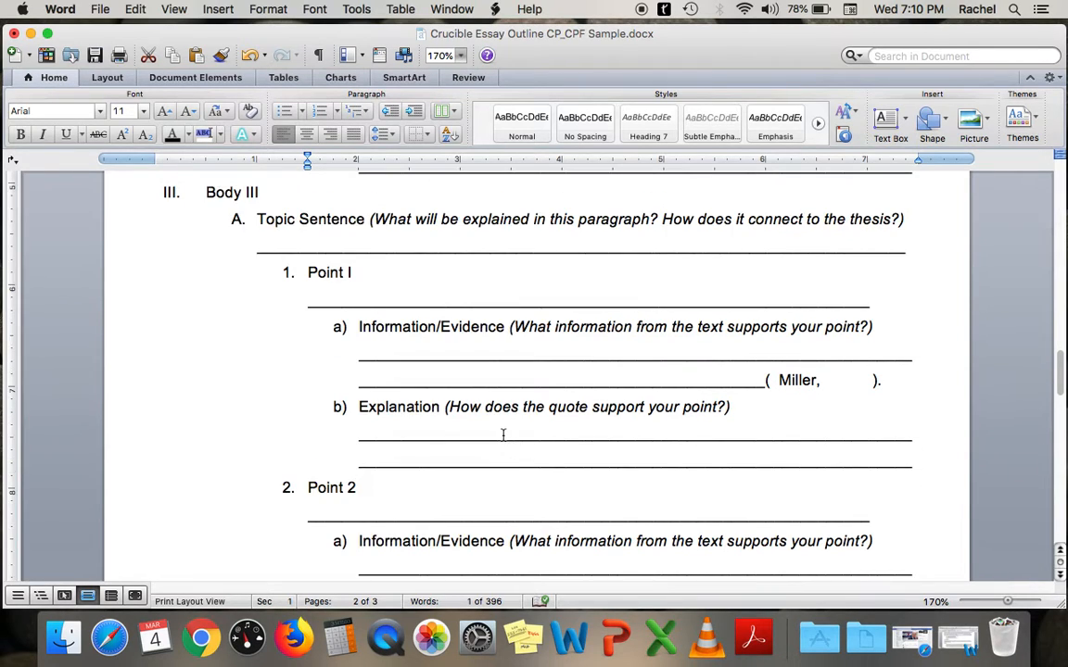
scroll(down, 3)
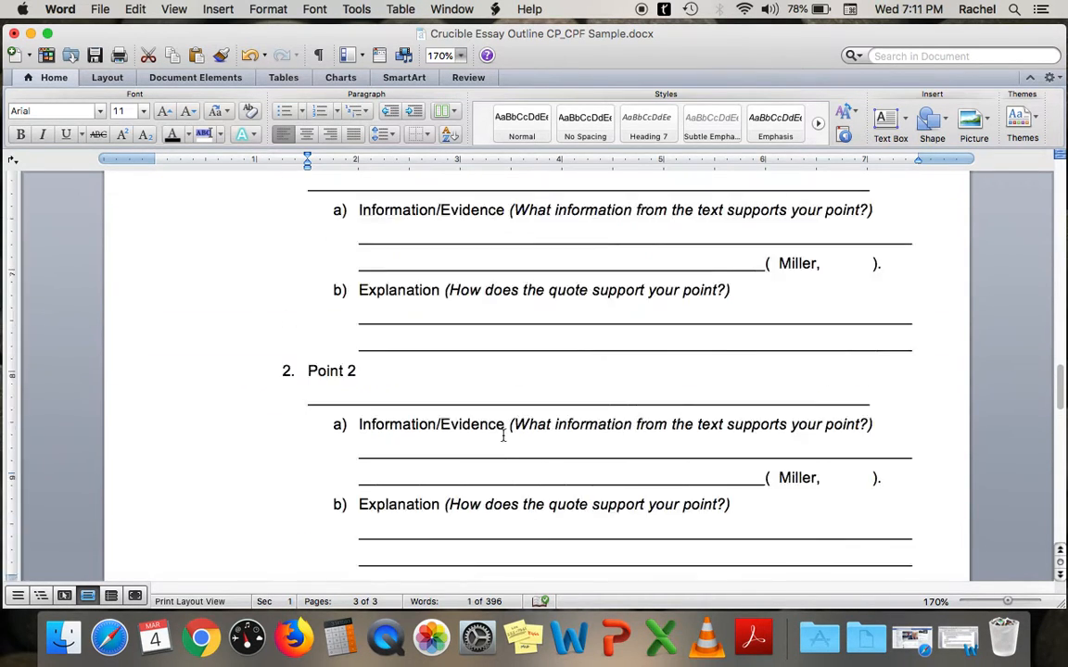
scroll(up, 3)
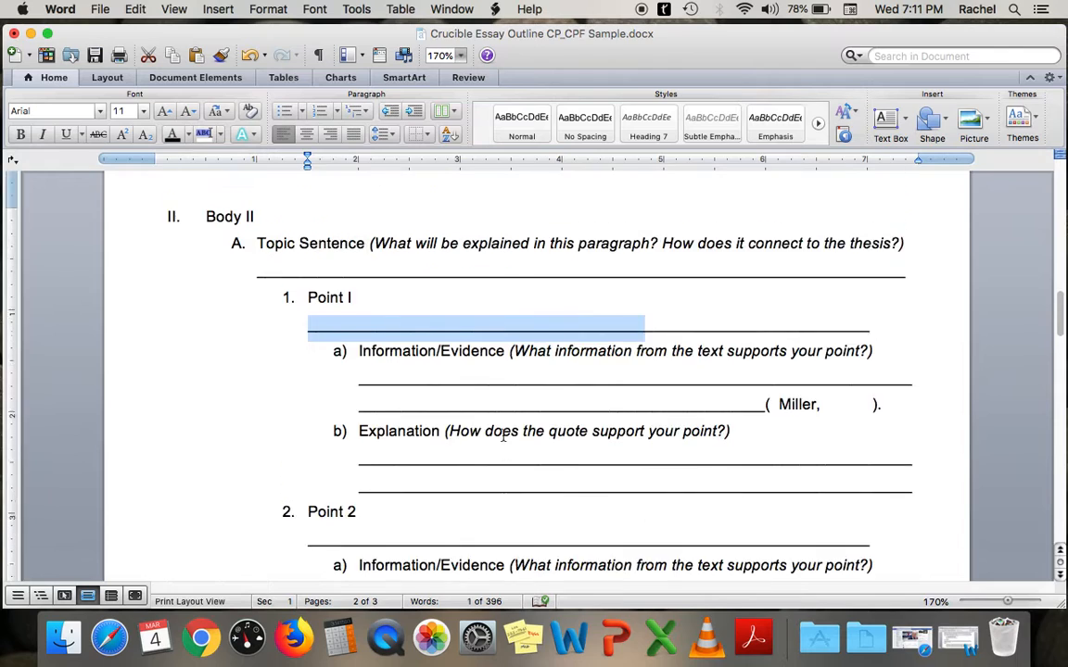